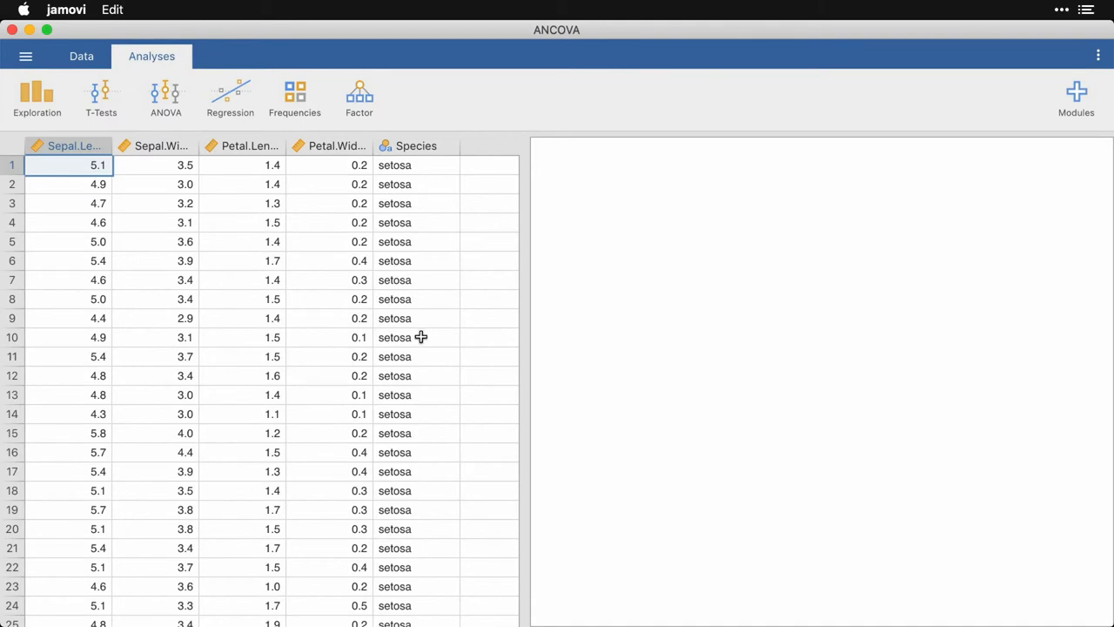
- Run Descriptives on Sepal.Width (N 150, mean 3.06) with a density plot
scroll("down", 3)
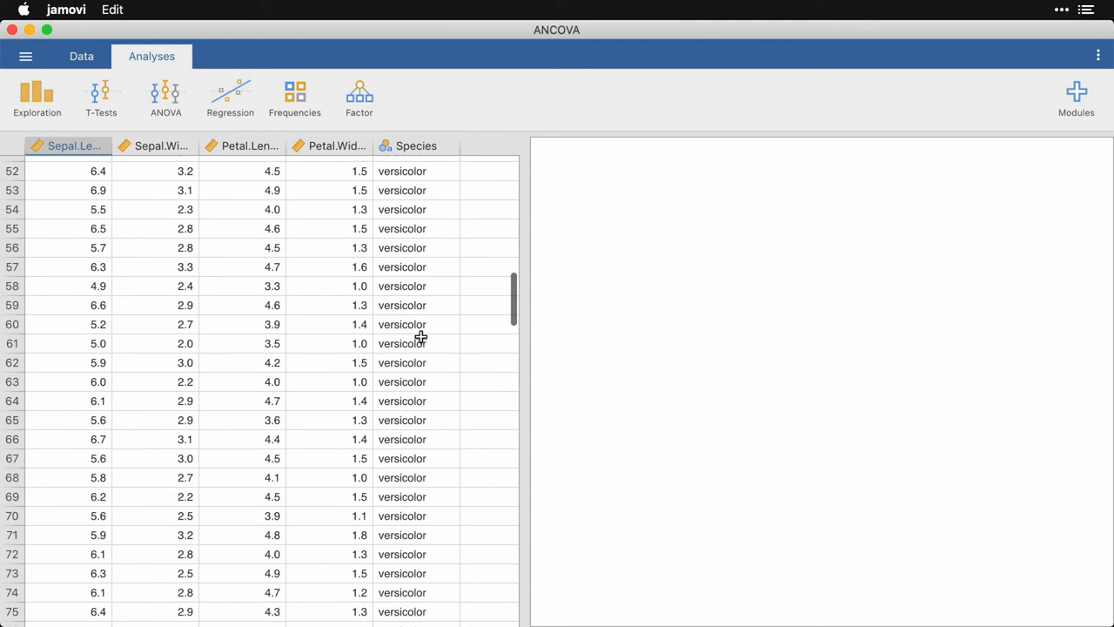
scroll("down", 3)
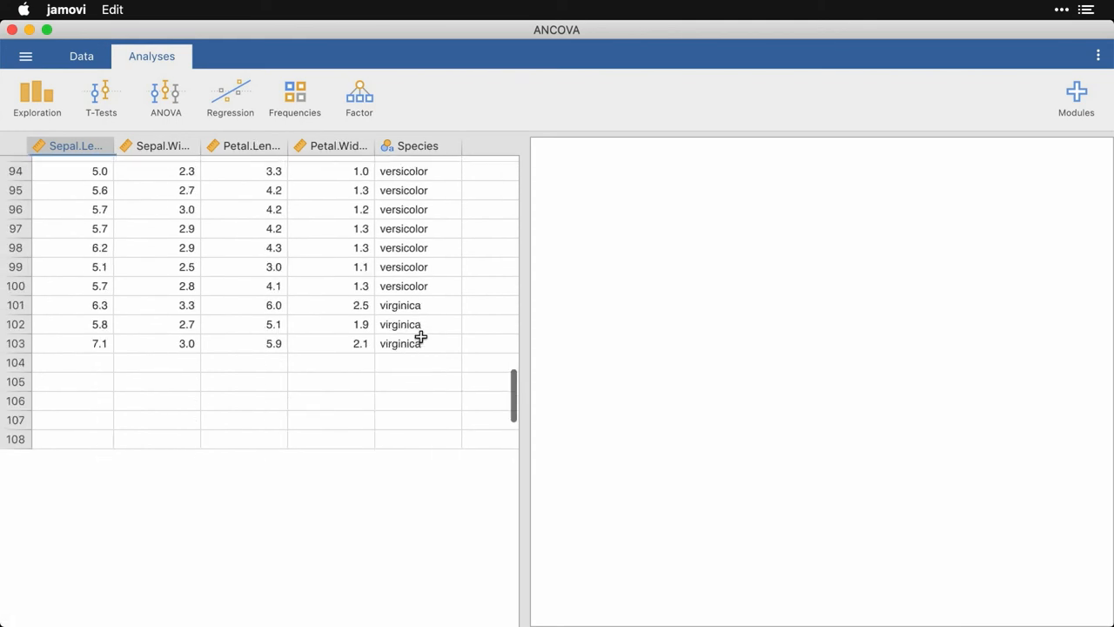
scroll("down", 3)
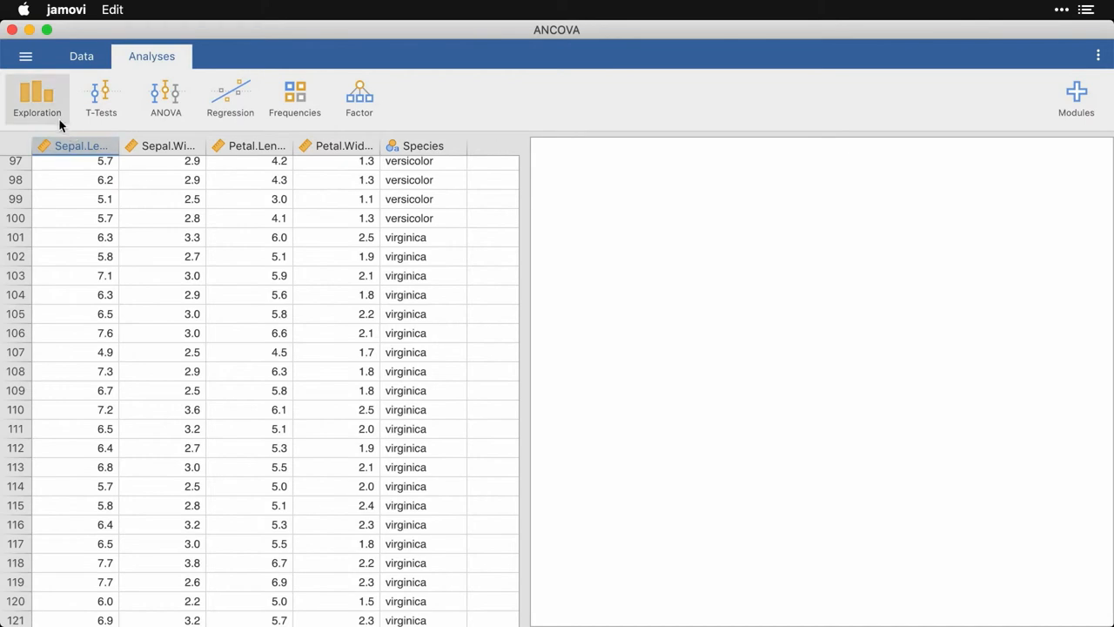
left_click(36, 97)
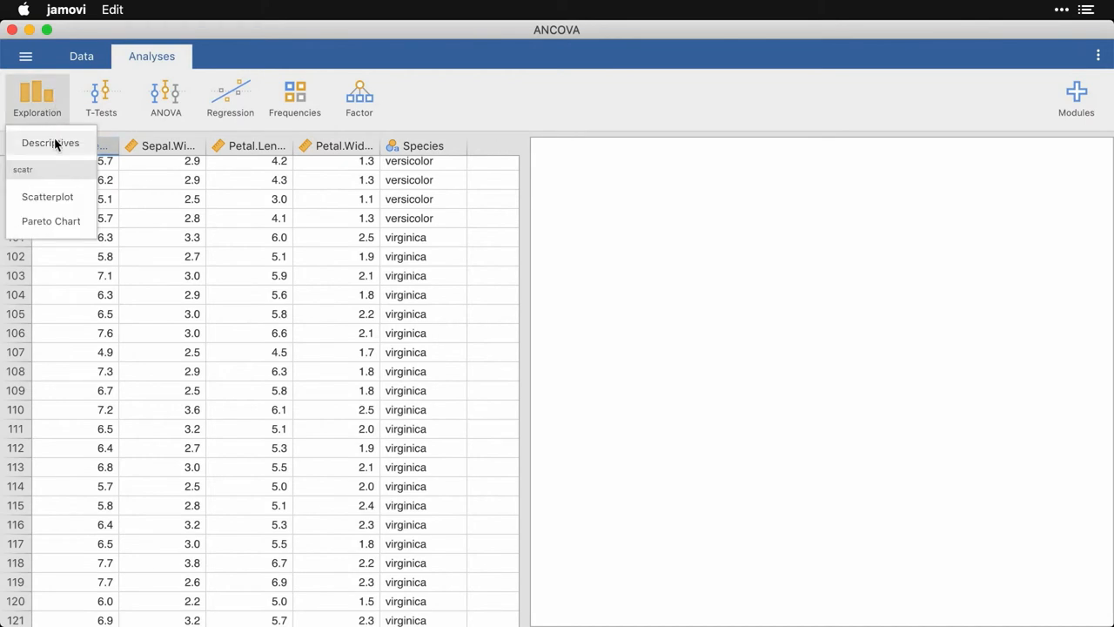
left_click(49, 143)
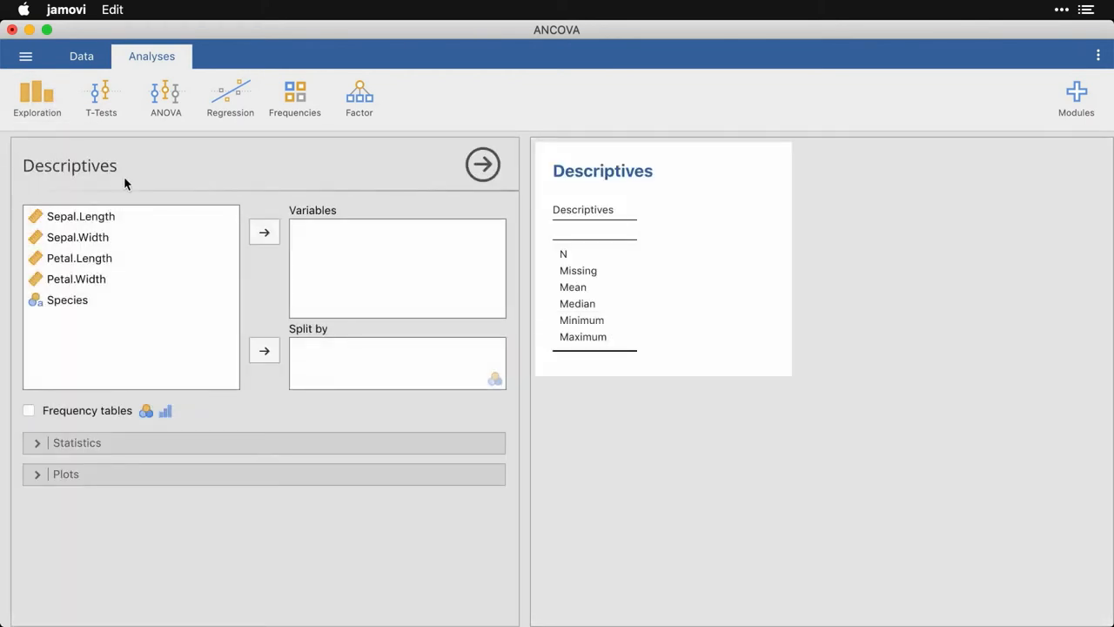
left_click(76, 237)
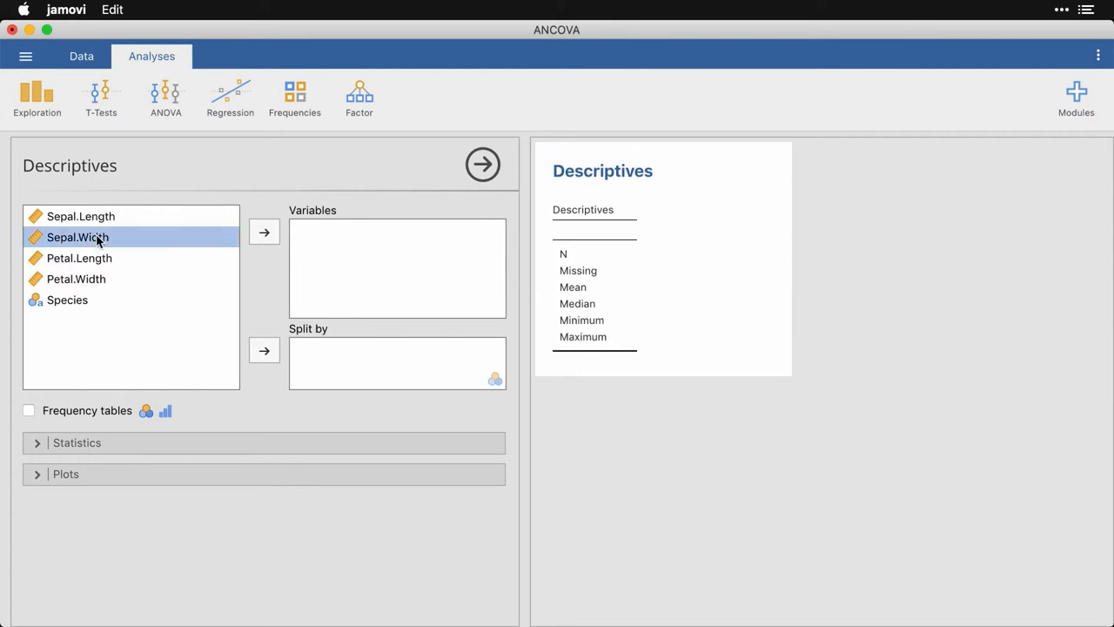
left_click(264, 231)
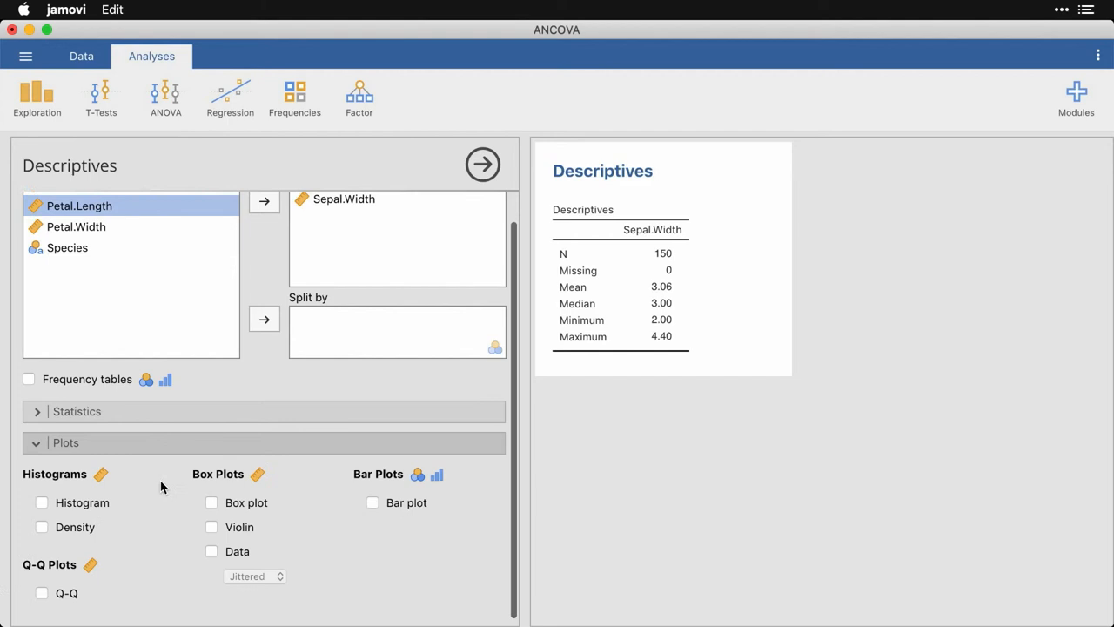
left_click(42, 521)
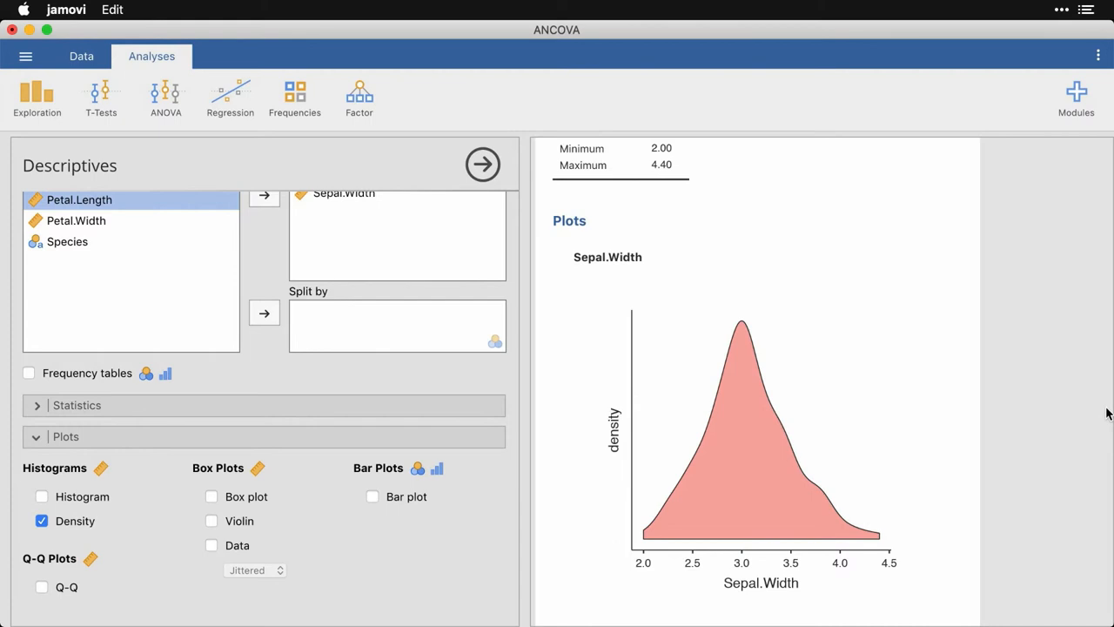
mouse_move(233, 270)
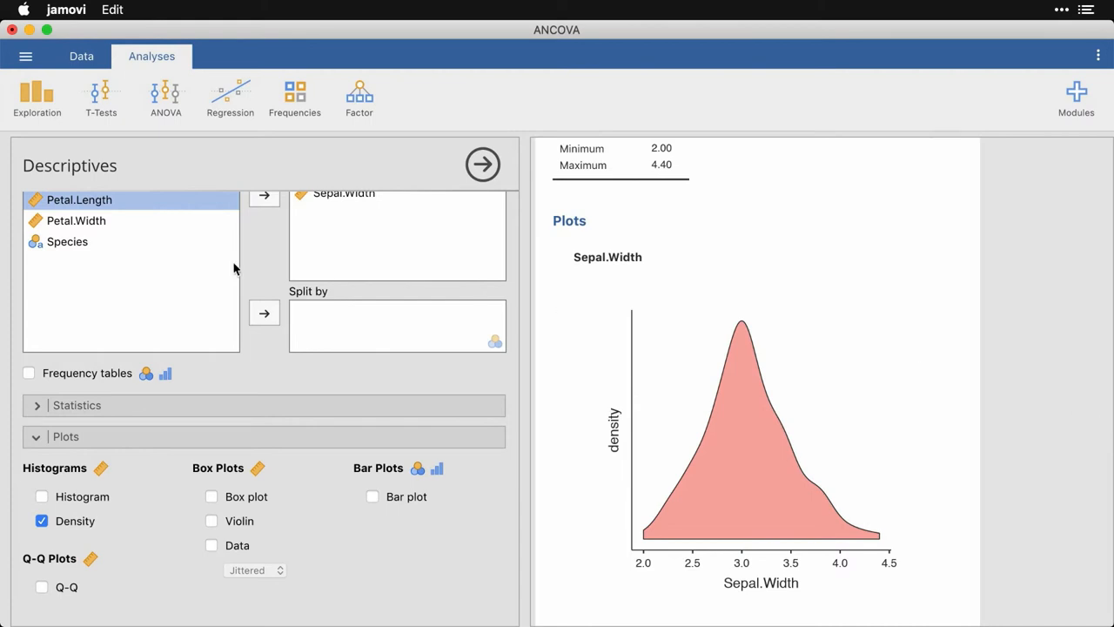
- Split the Sepal.Width descriptives and density curves by Species and collapse the options panel
left_click(68, 240)
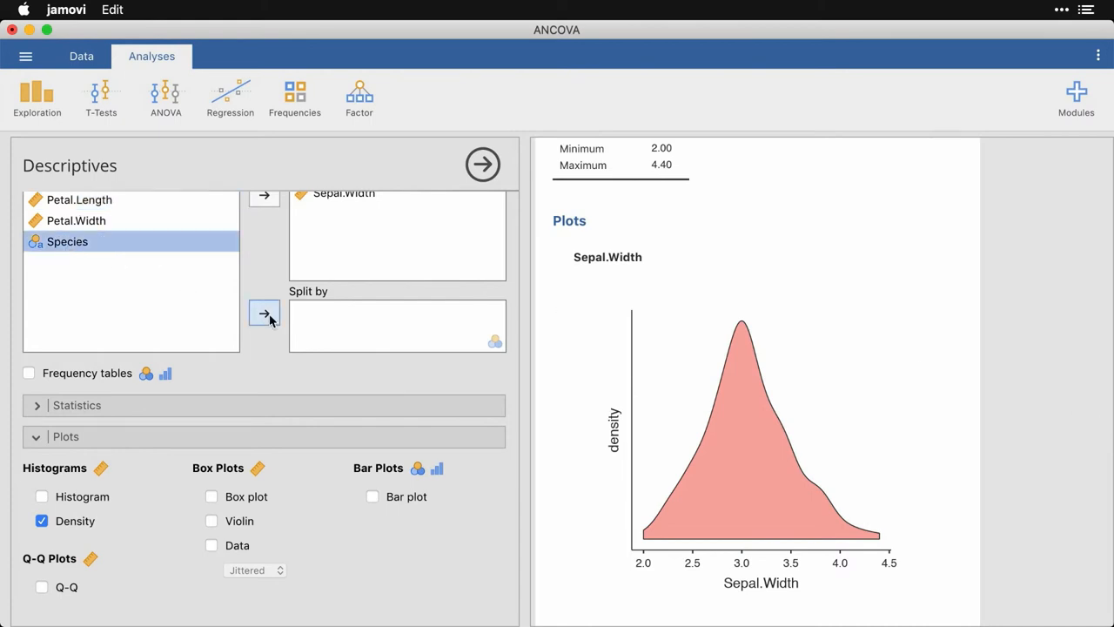
left_click(265, 313)
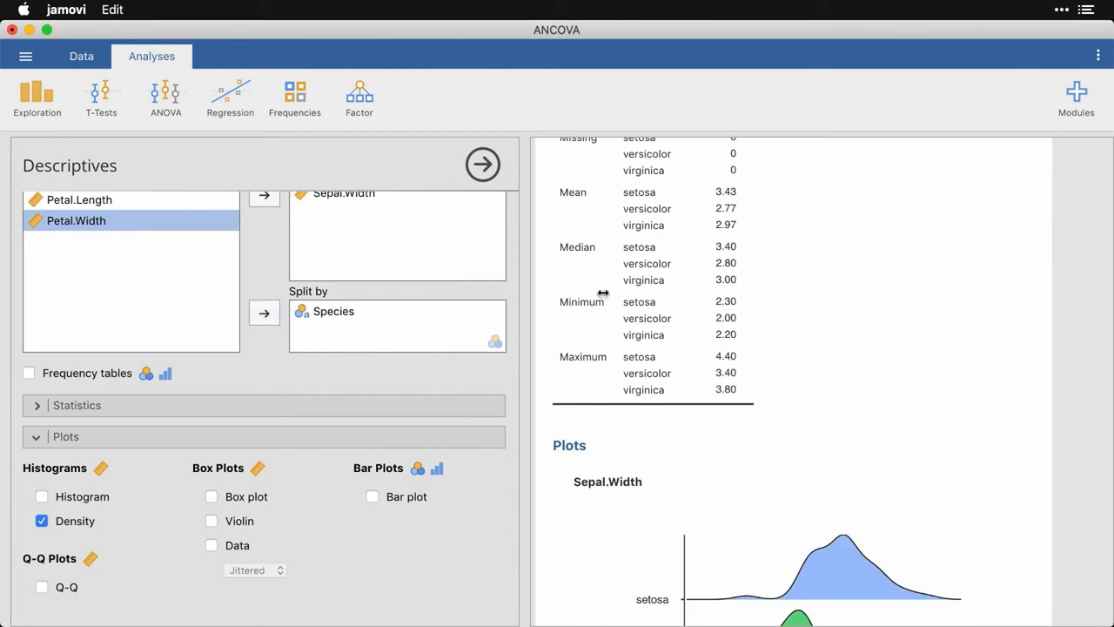
scroll("down", 3)
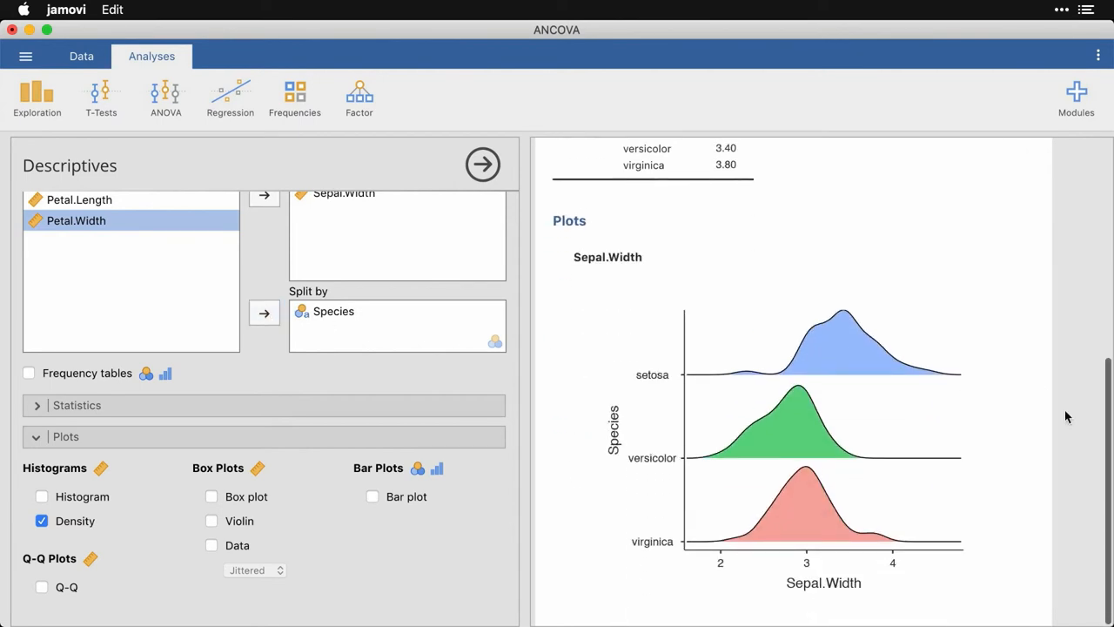
mouse_move(957, 365)
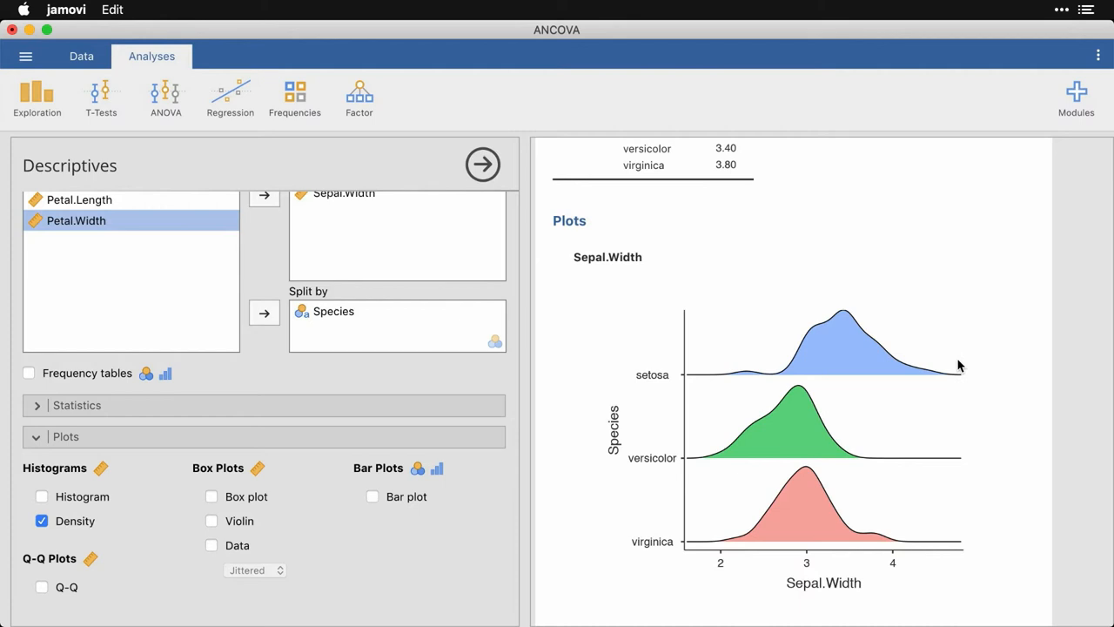
mouse_move(955, 365)
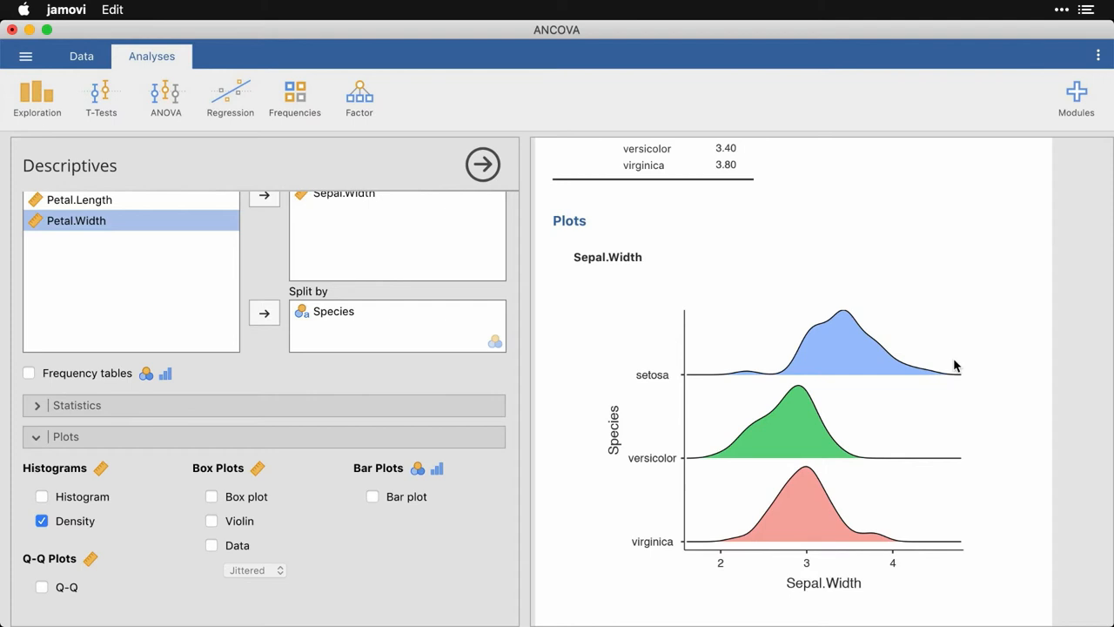
left_click(484, 164)
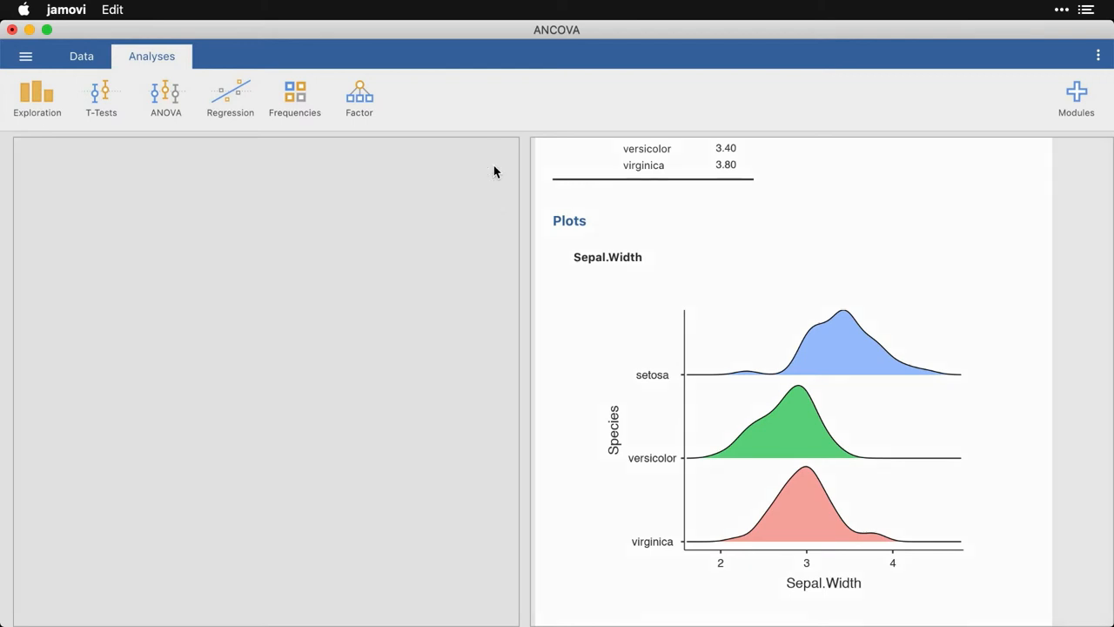
- Scatterplot Sepal.Width (Y) against Sepal.Length (X) with a linear regression line and standard-error band
left_click(37, 97)
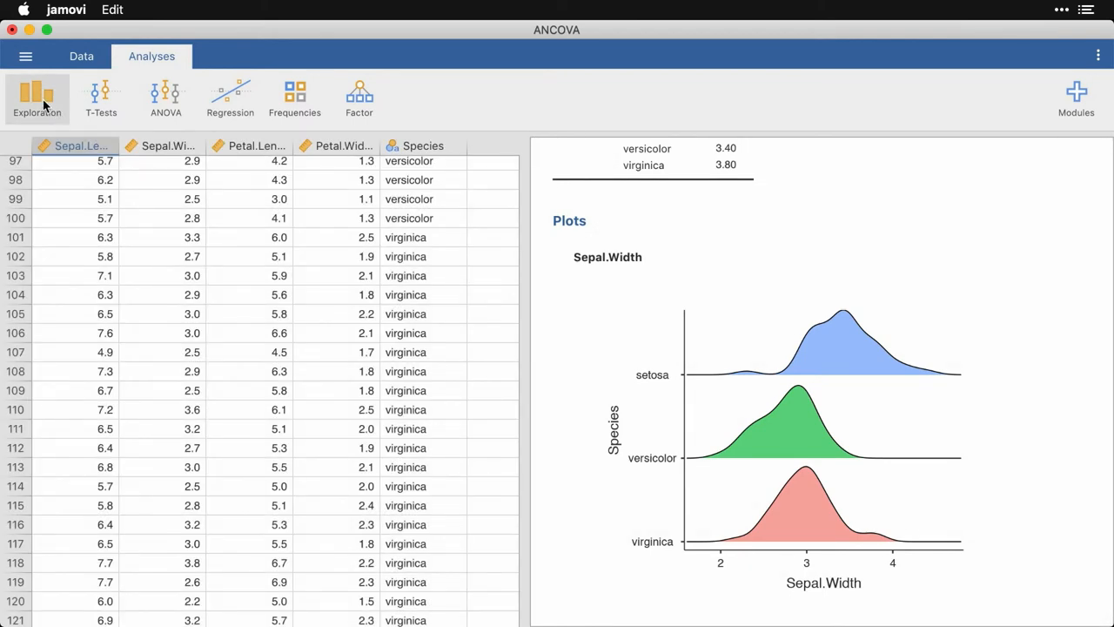
left_click(36, 97)
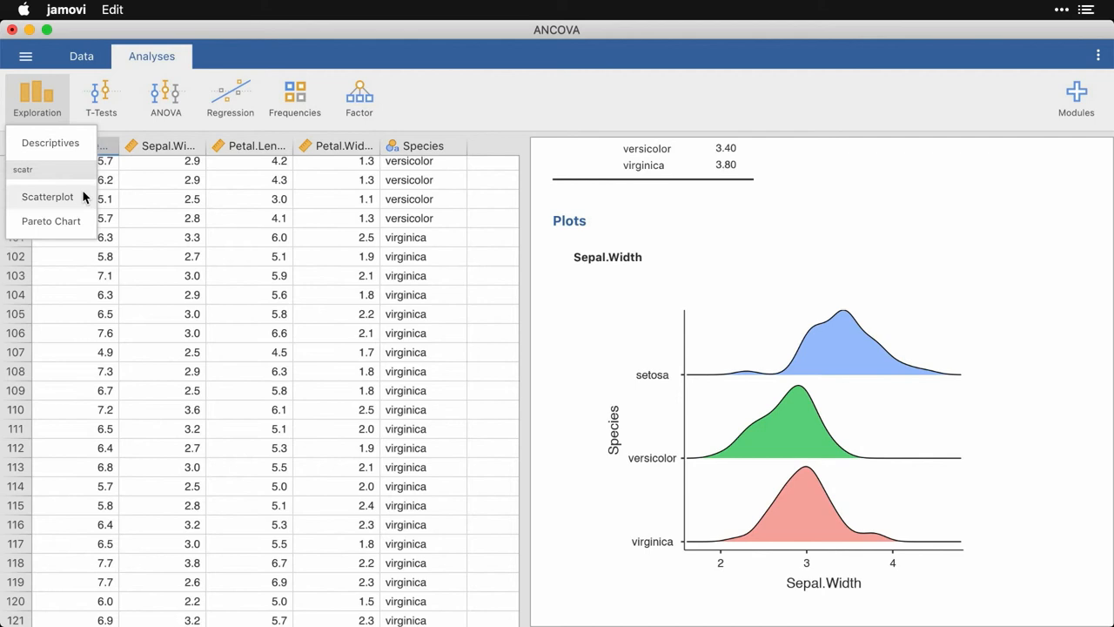
mouse_move(83, 200)
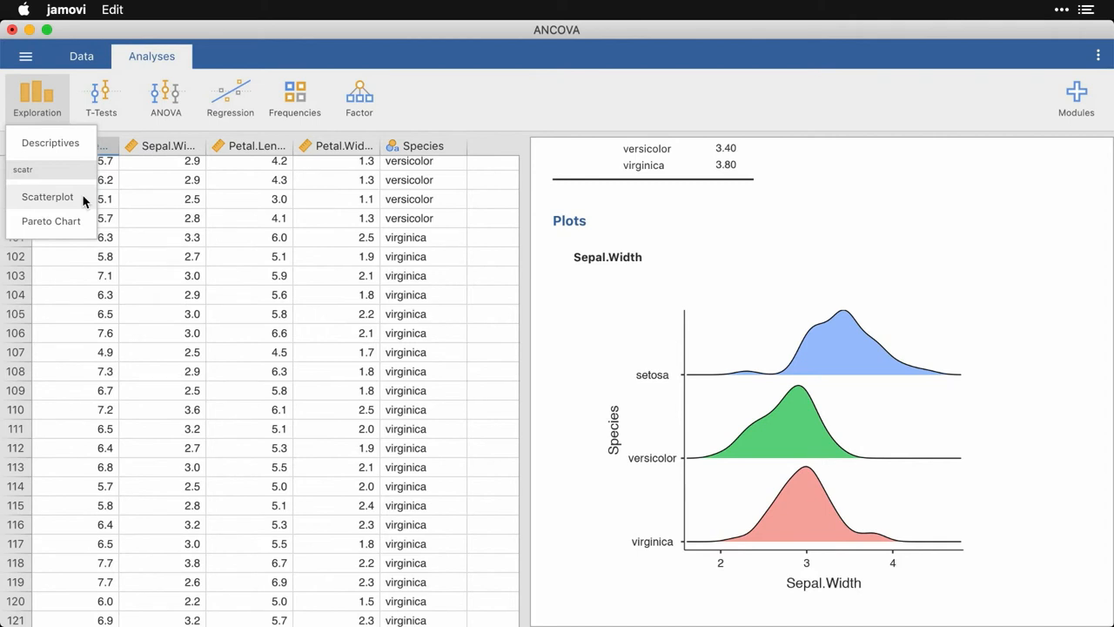
left_click(47, 195)
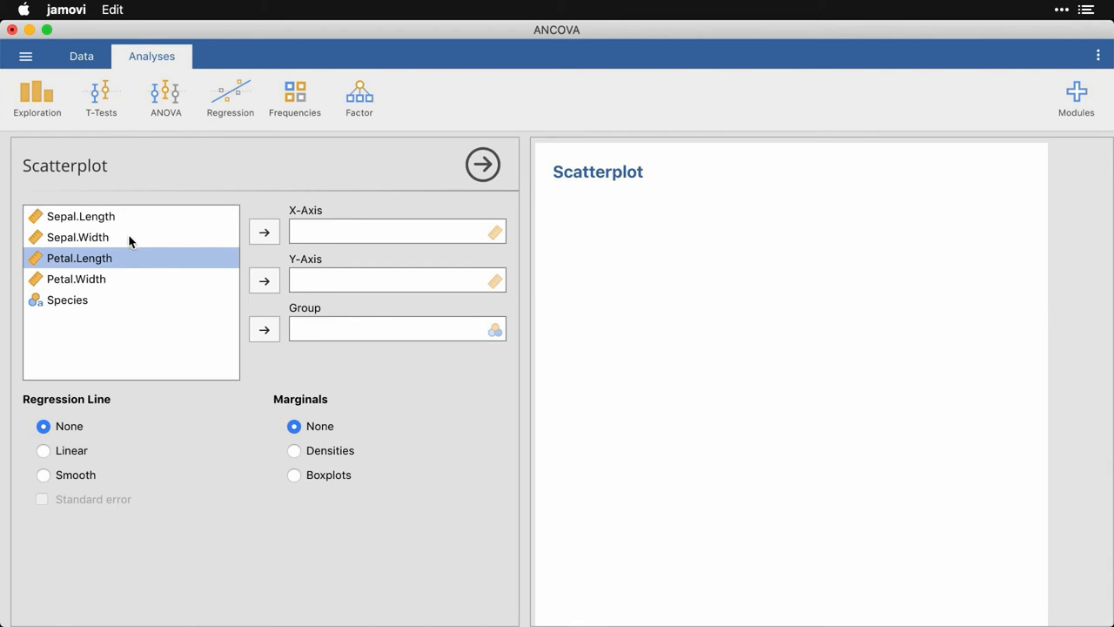
left_click(80, 216)
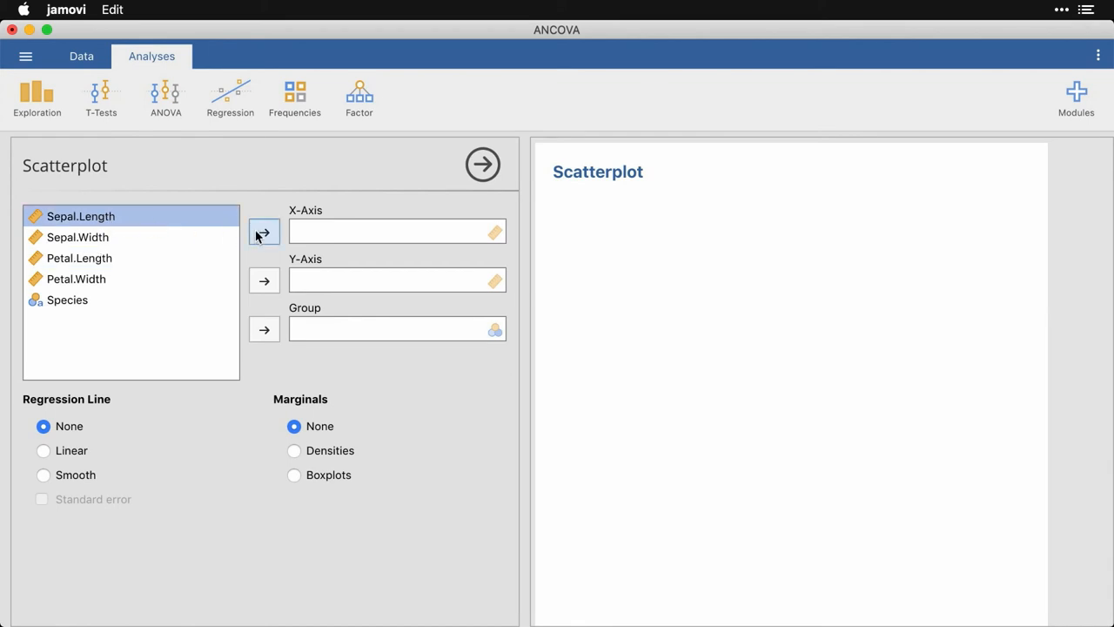
left_click(265, 232)
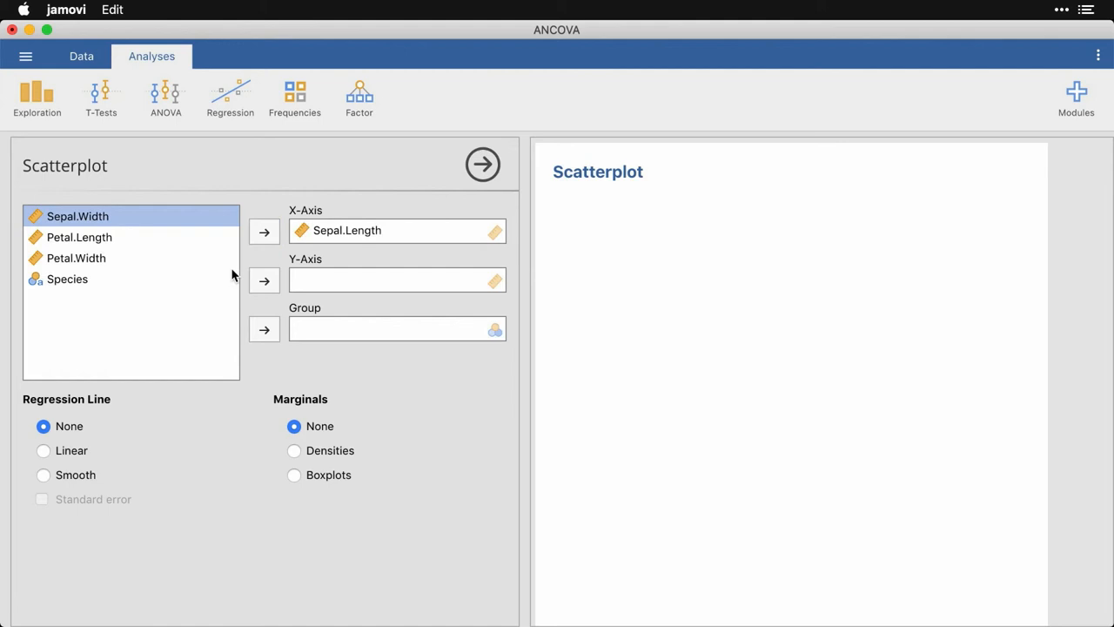
left_click(264, 278)
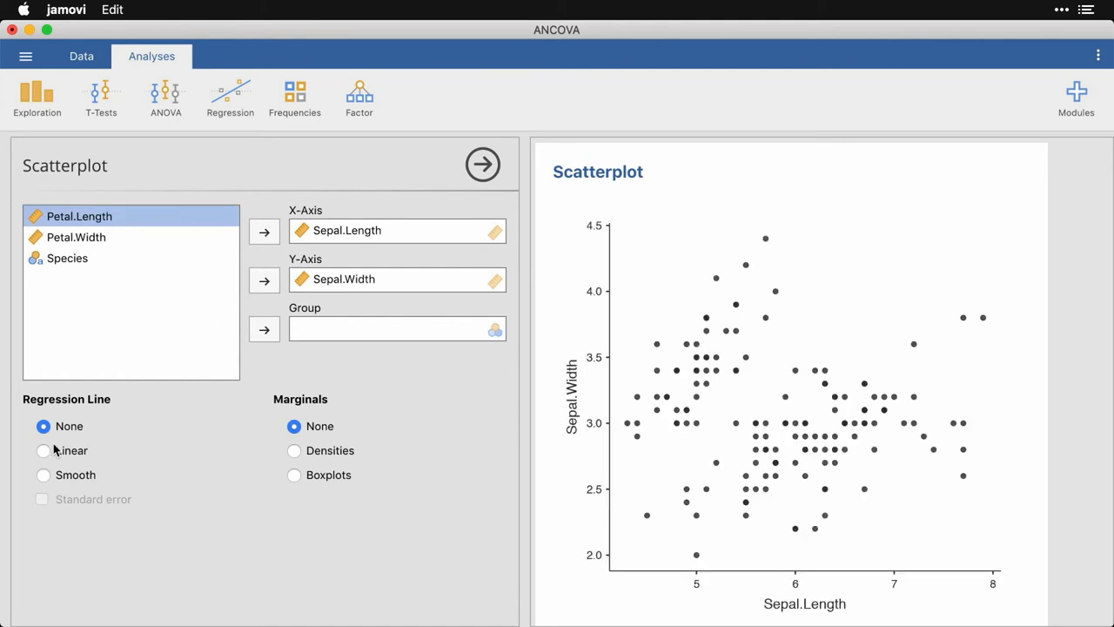
left_click(44, 449)
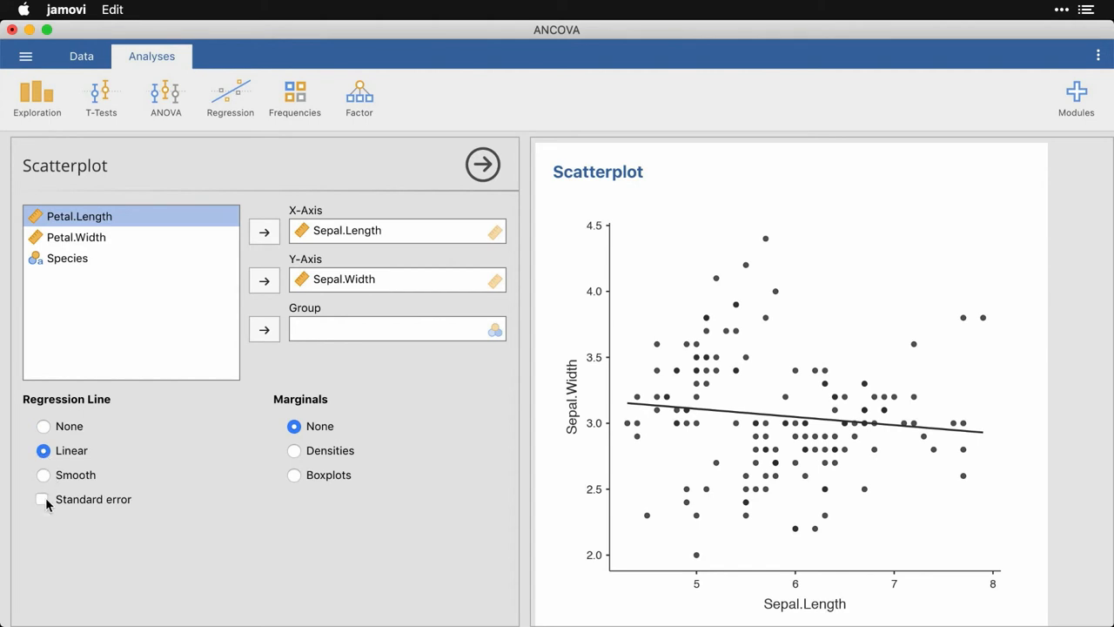
left_click(44, 498)
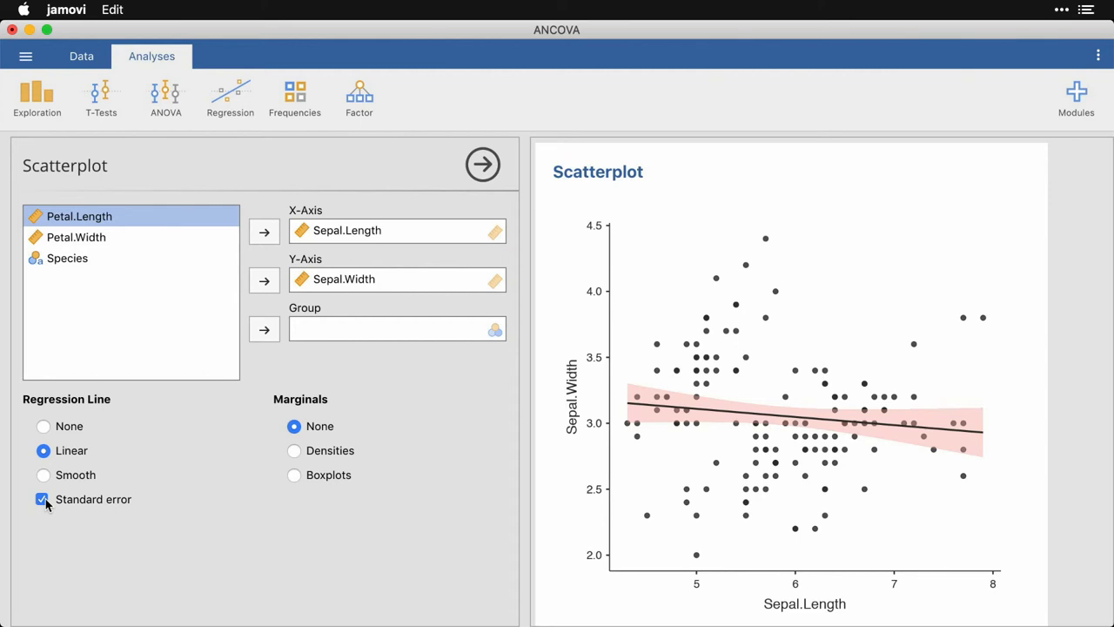
mouse_move(372, 334)
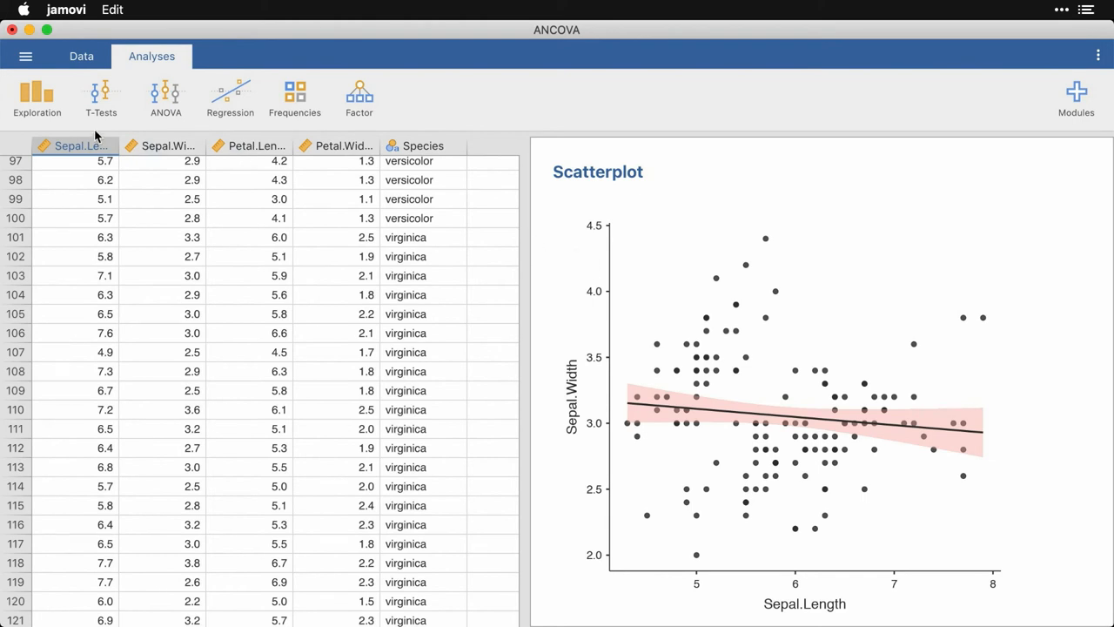
- Second scatterplot of Sepal.Width vs Sepal.Length grouped by Species, with a linear fit per species
left_click(36, 98)
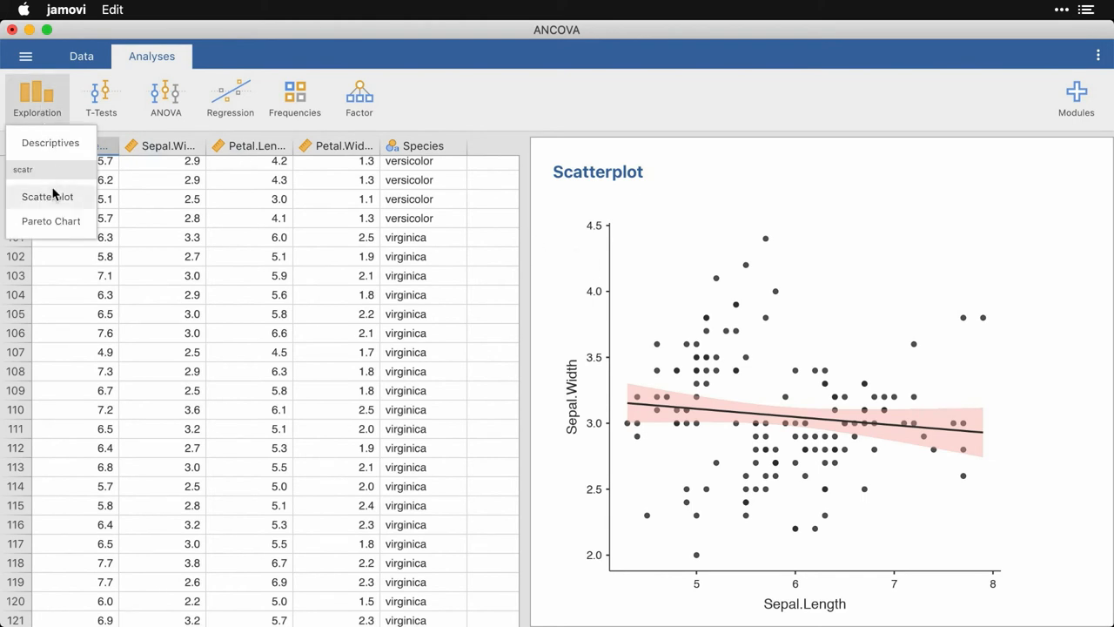
left_click(48, 195)
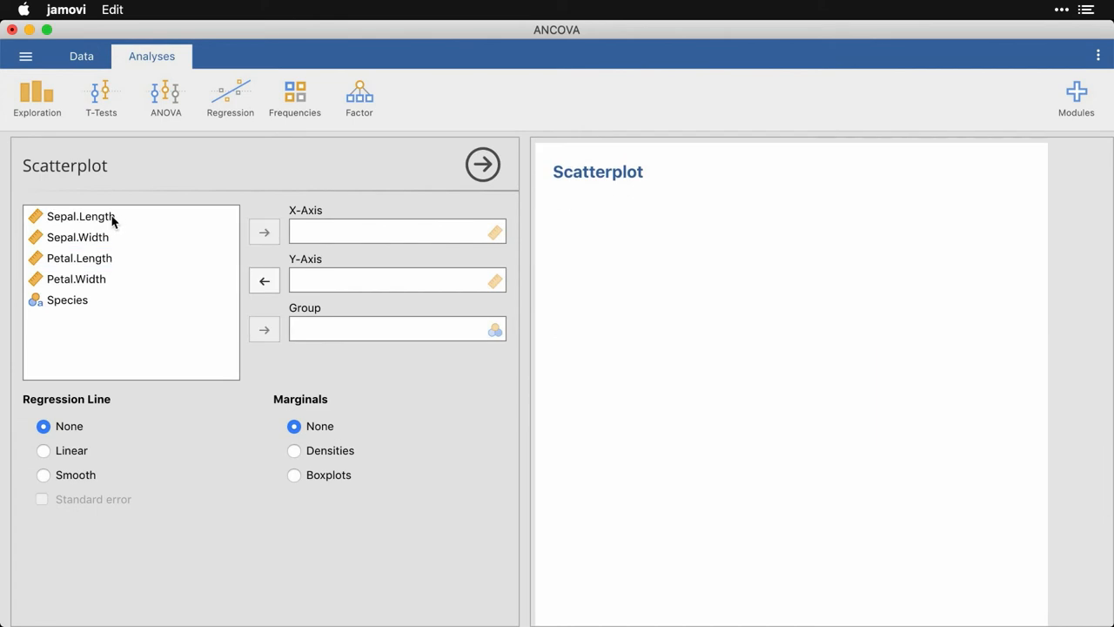
left_click(80, 215)
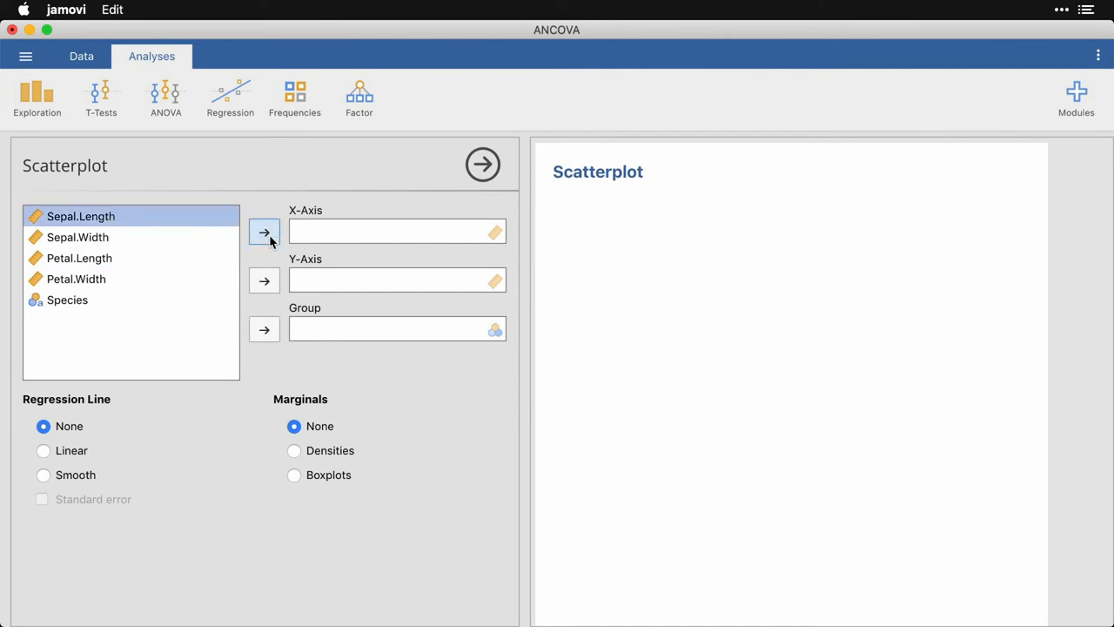
left_click(264, 232)
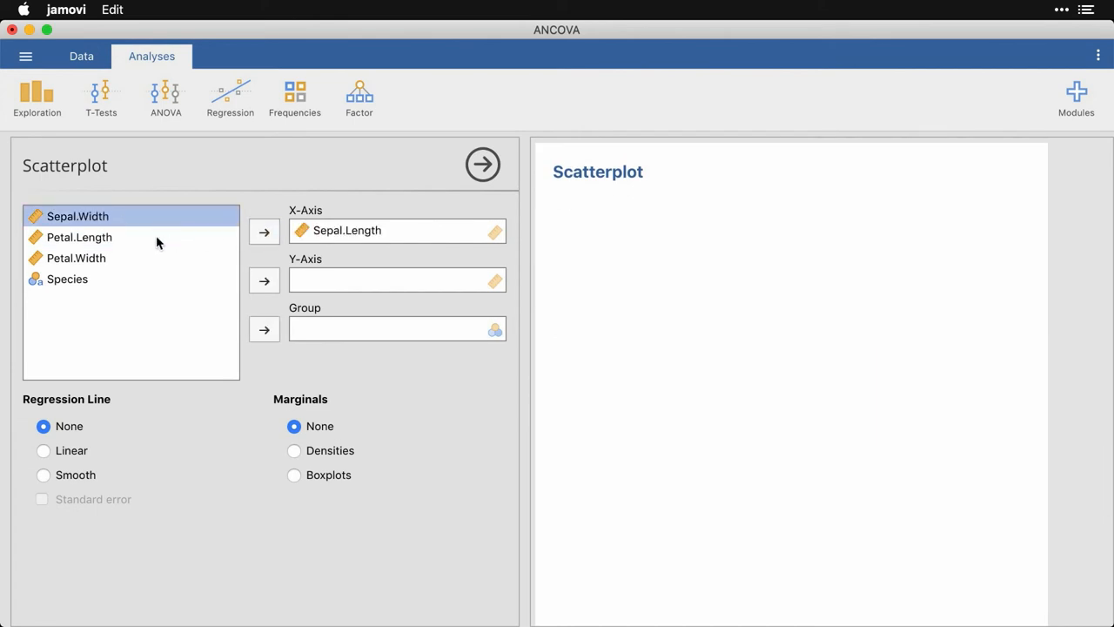
left_click(264, 279)
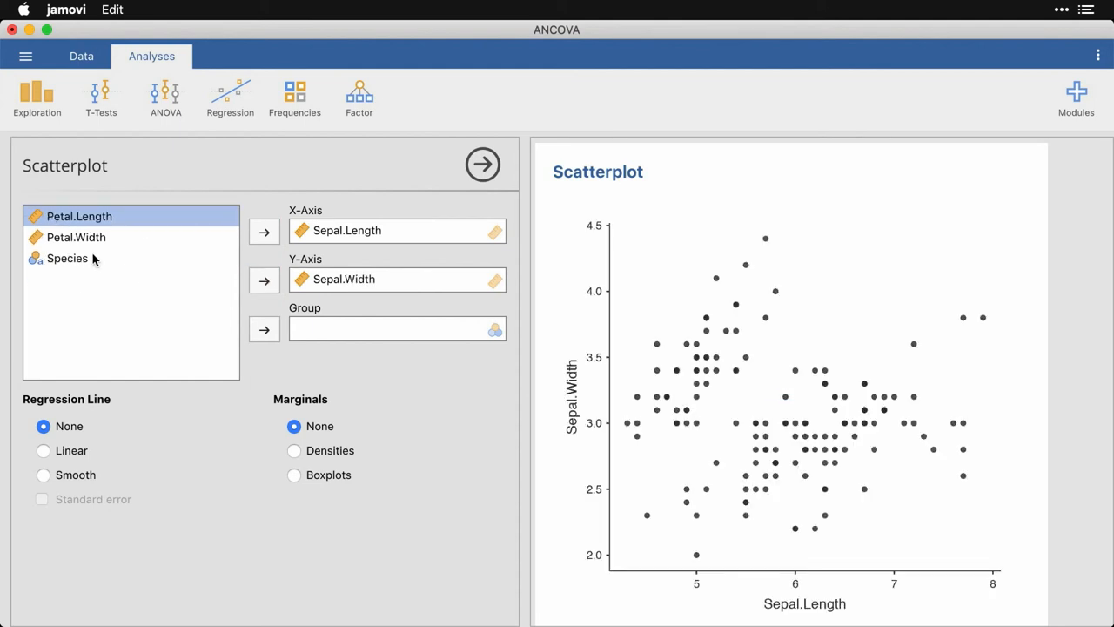
left_click(264, 329)
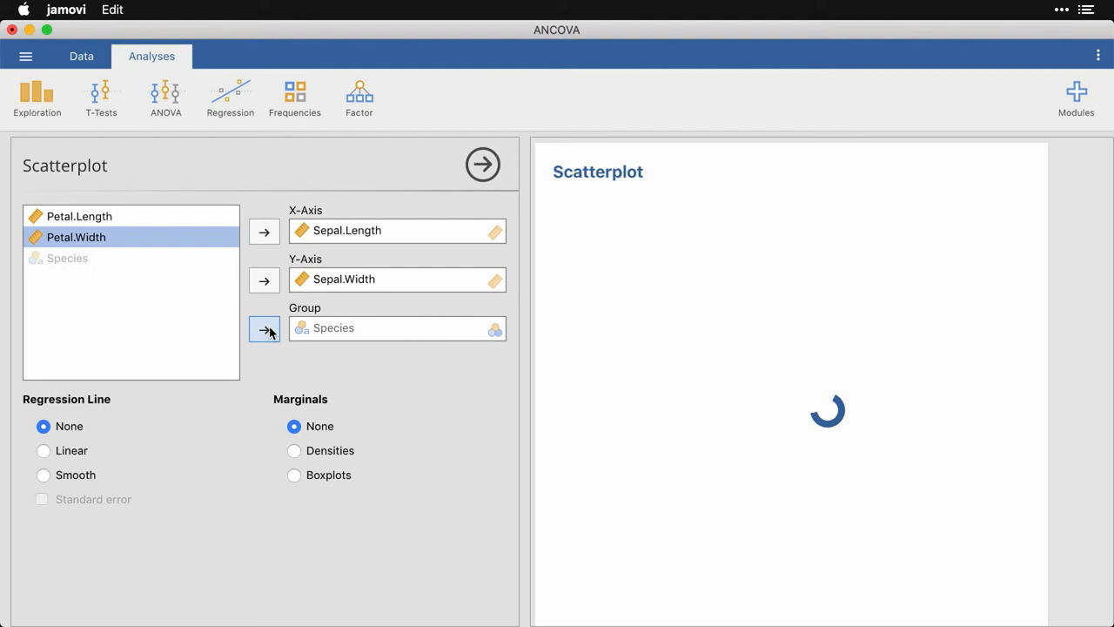
left_click(43, 449)
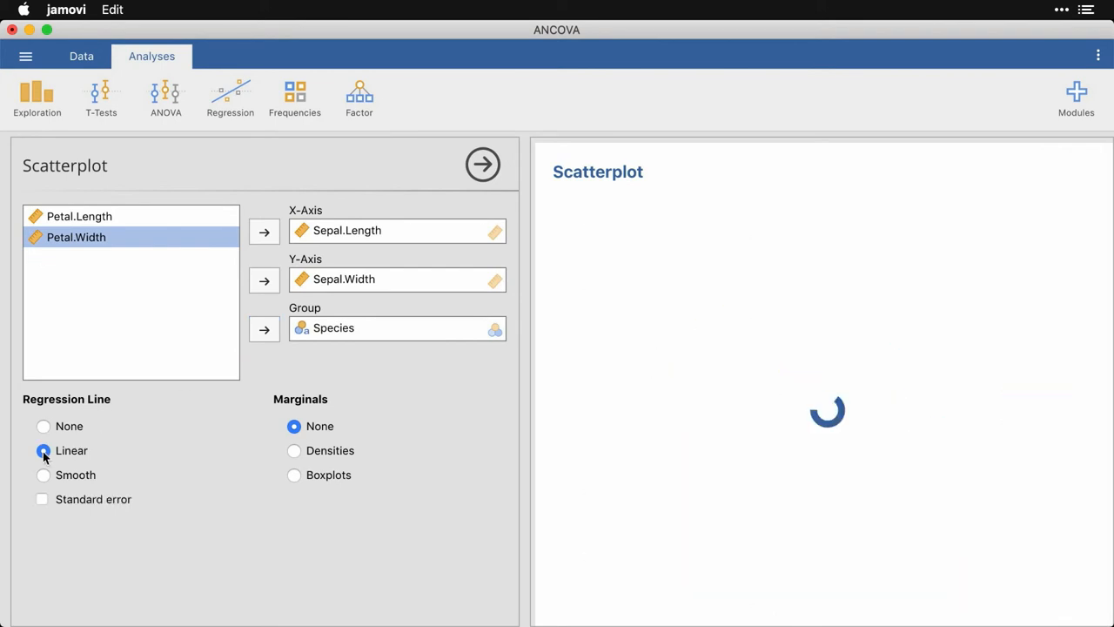
left_click(42, 498)
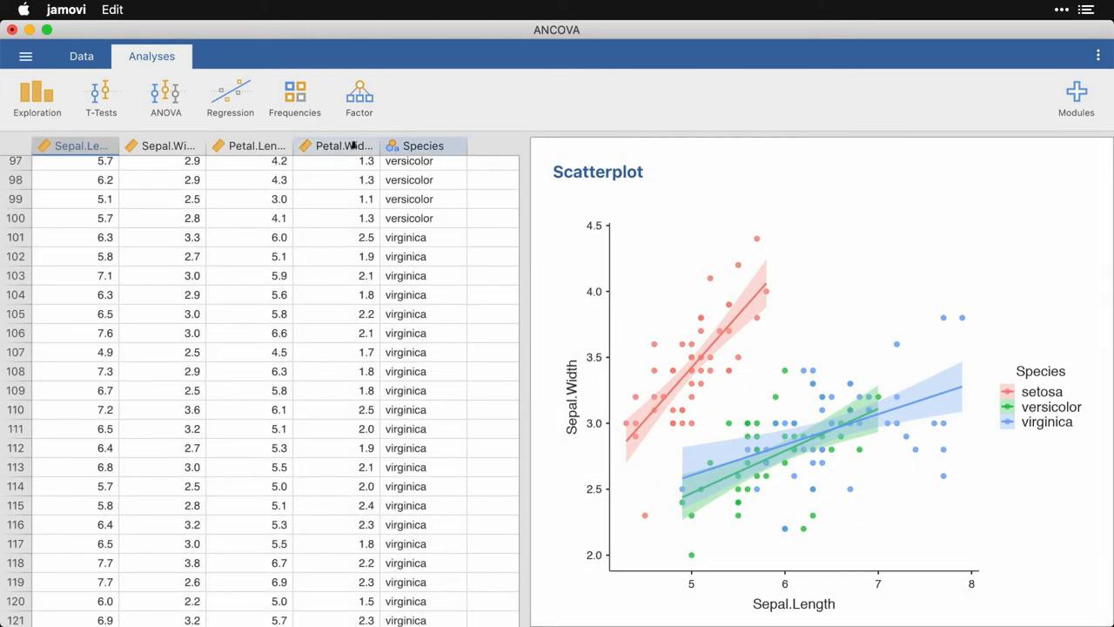
- New ANCOVA with Sepal.Width as dependent variable and Species as fixed factor (F 49.2, p < .001)
left_click(166, 96)
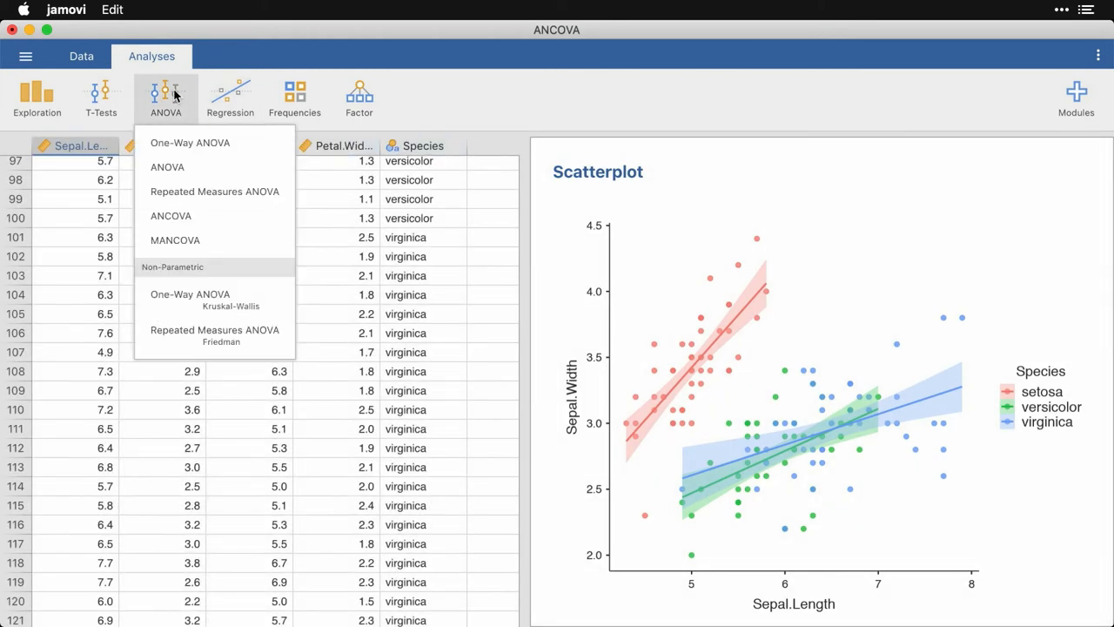
mouse_move(230, 216)
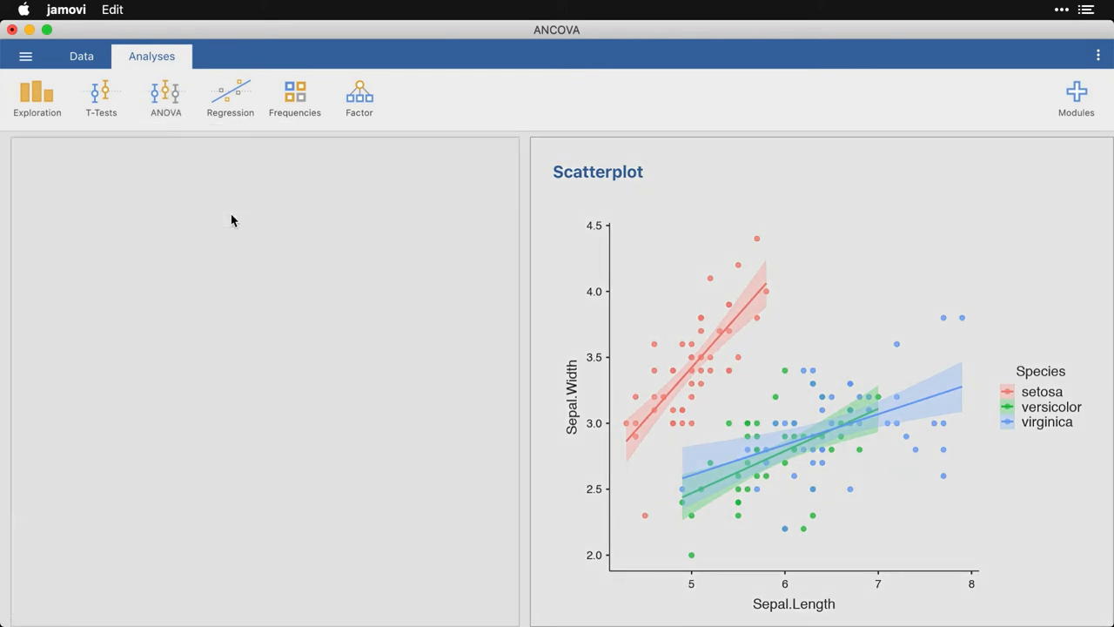
left_click(164, 96)
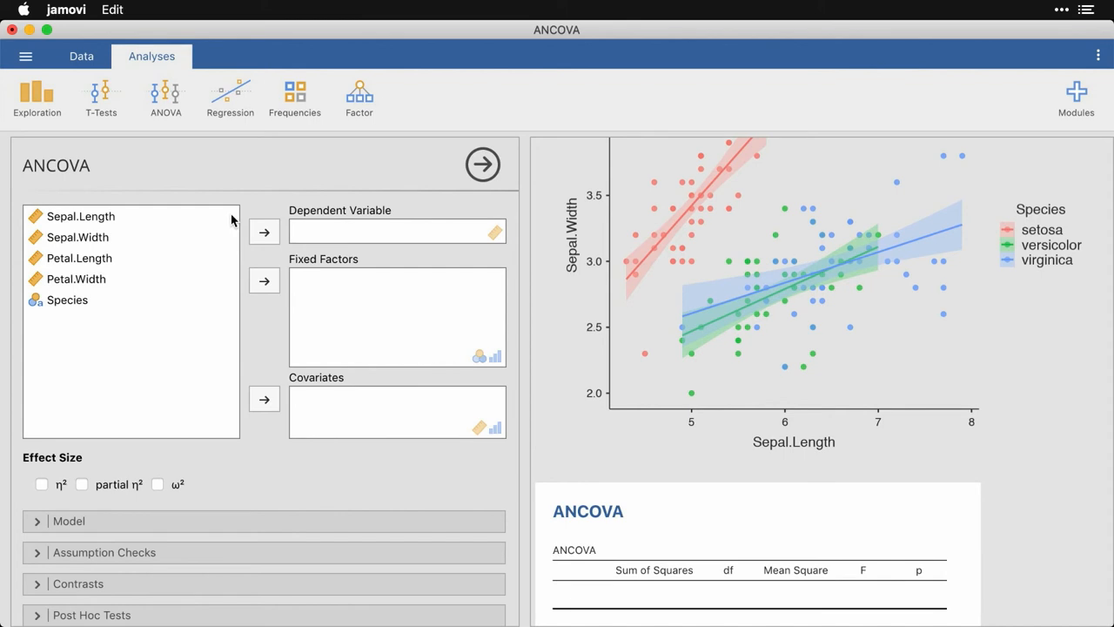
left_click(76, 237)
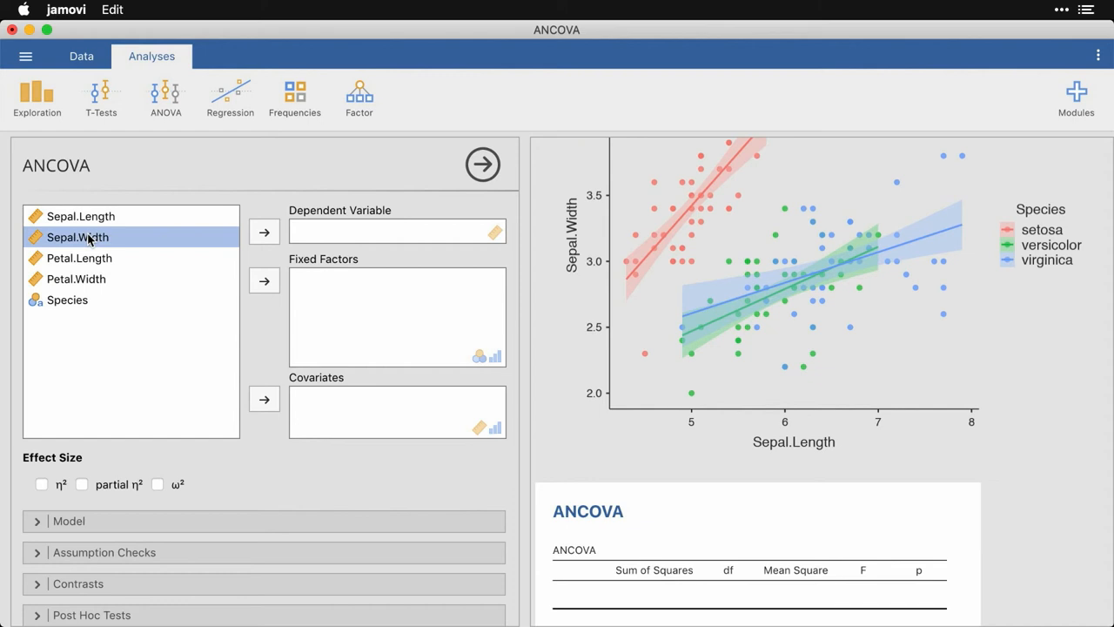
left_click(265, 229)
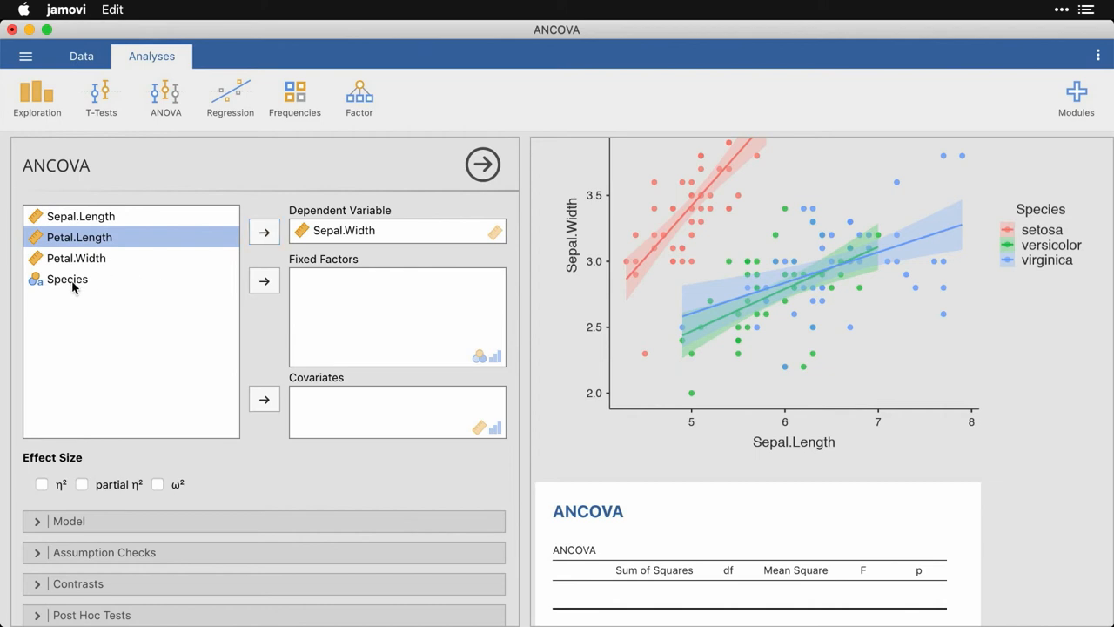
left_click(265, 280)
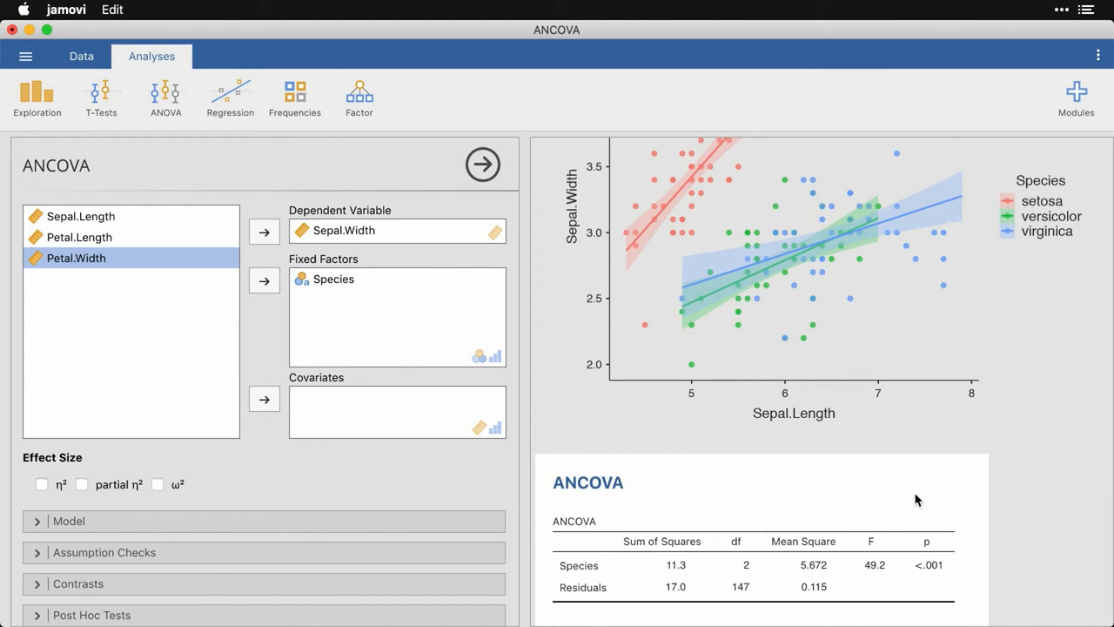
mouse_move(971, 561)
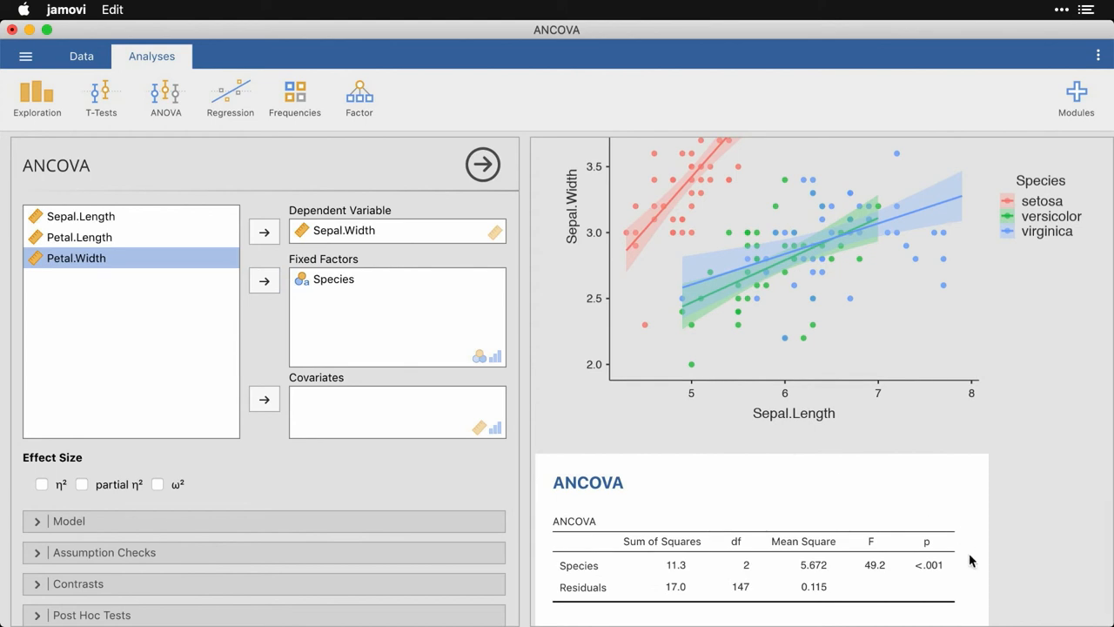
mouse_move(794, 491)
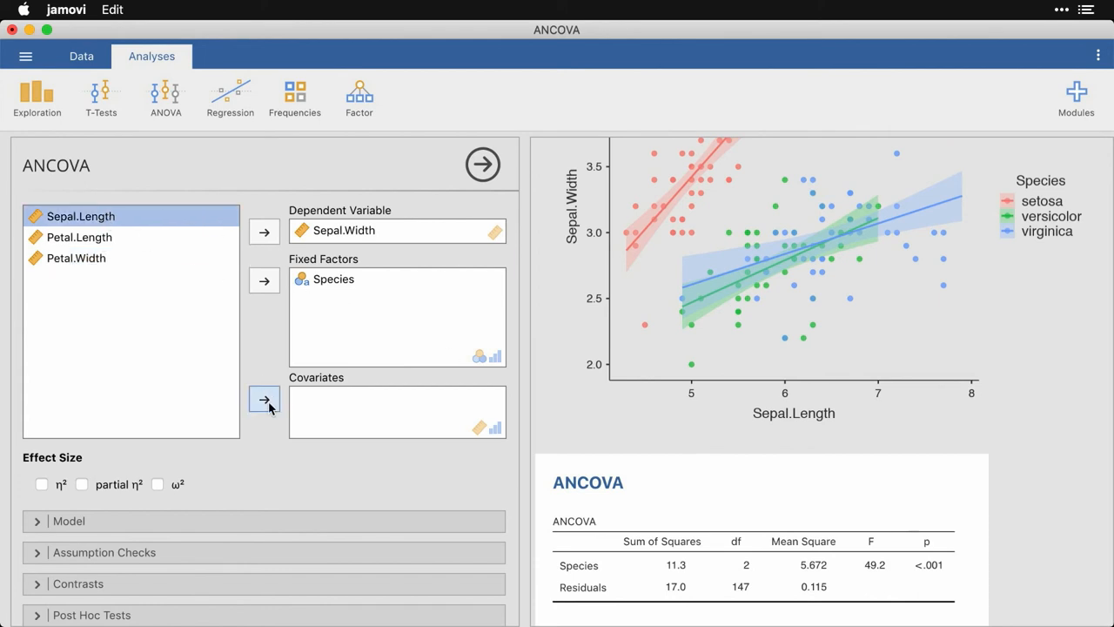
- Add Sepal.Length as covariate, giving Species F 94.1 and Sepal.Length F 57.1
left_click(264, 398)
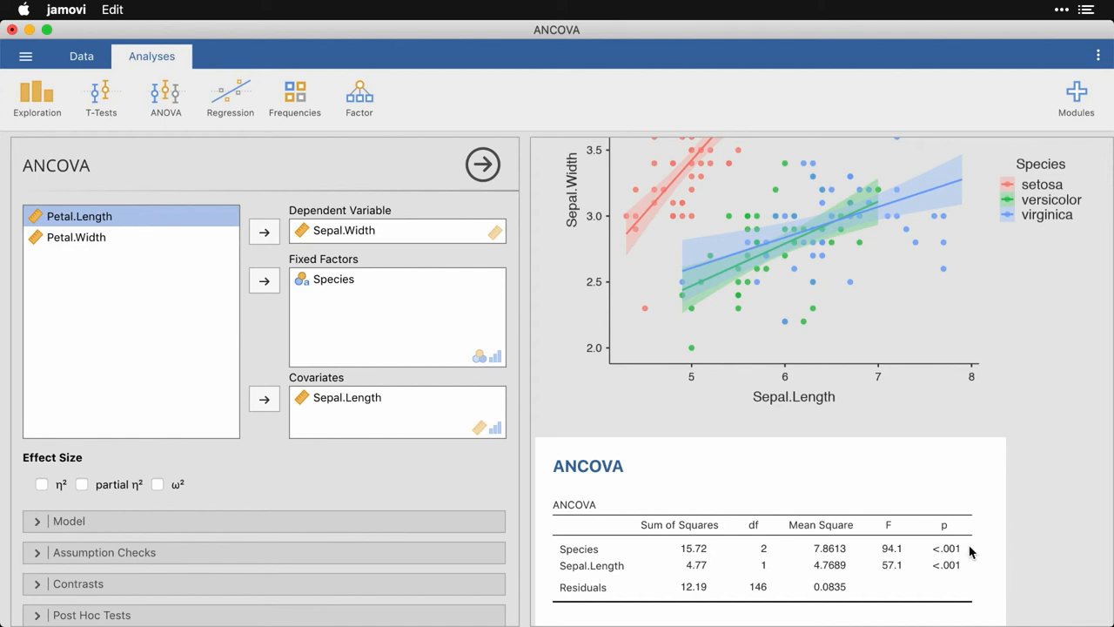
mouse_move(967, 568)
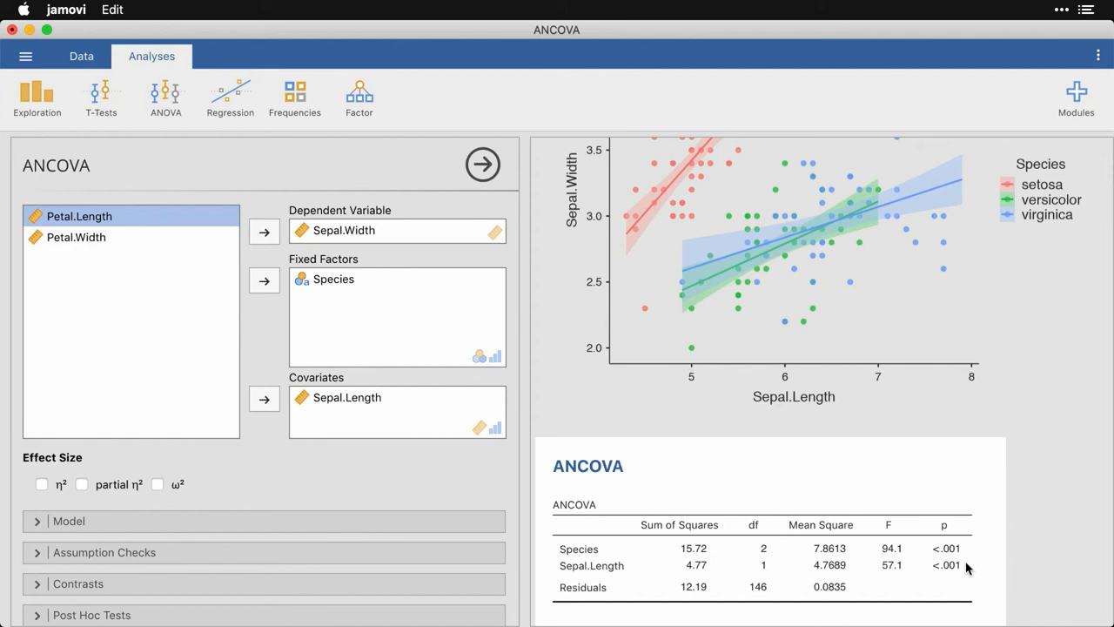
mouse_move(950, 566)
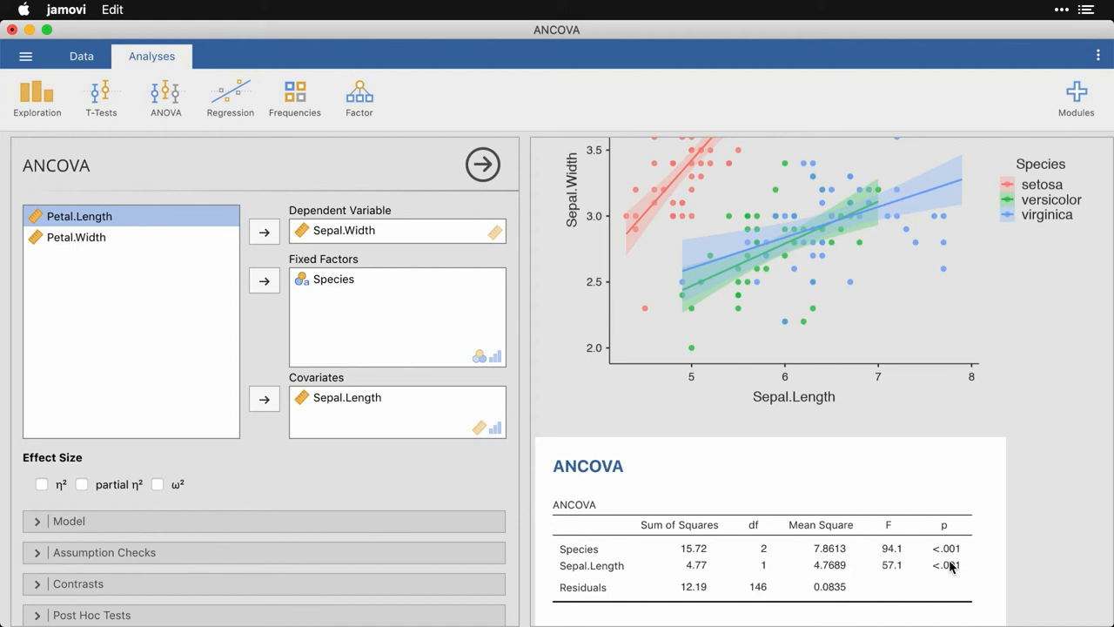
mouse_move(119, 480)
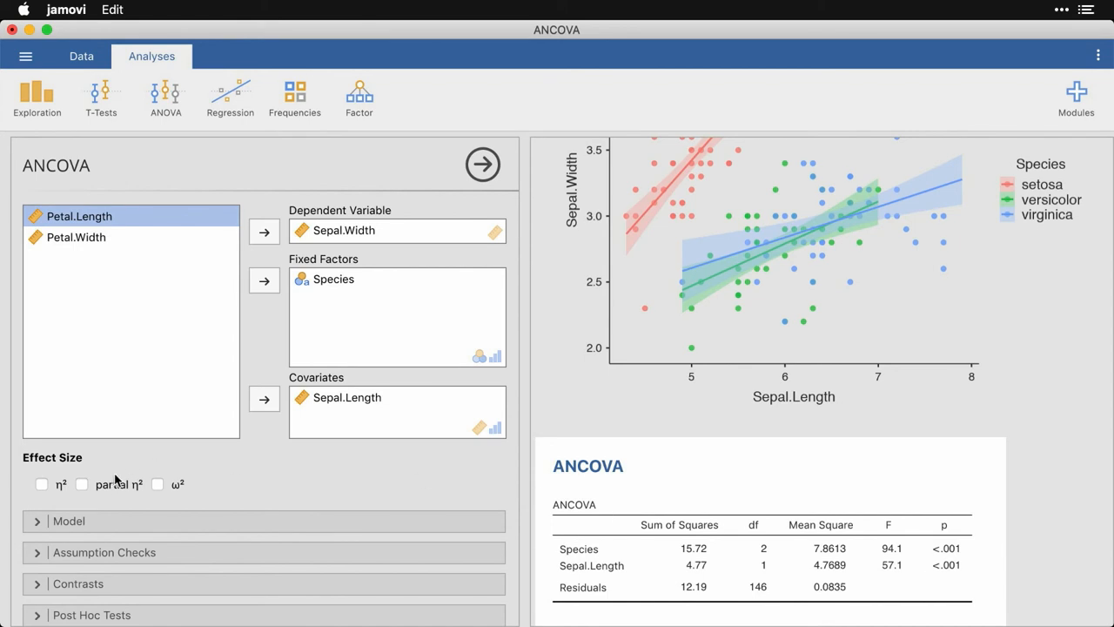
- Show partial η² (Species 0.563, Sepal.Length 0.281) and expand the Model section
left_click(80, 484)
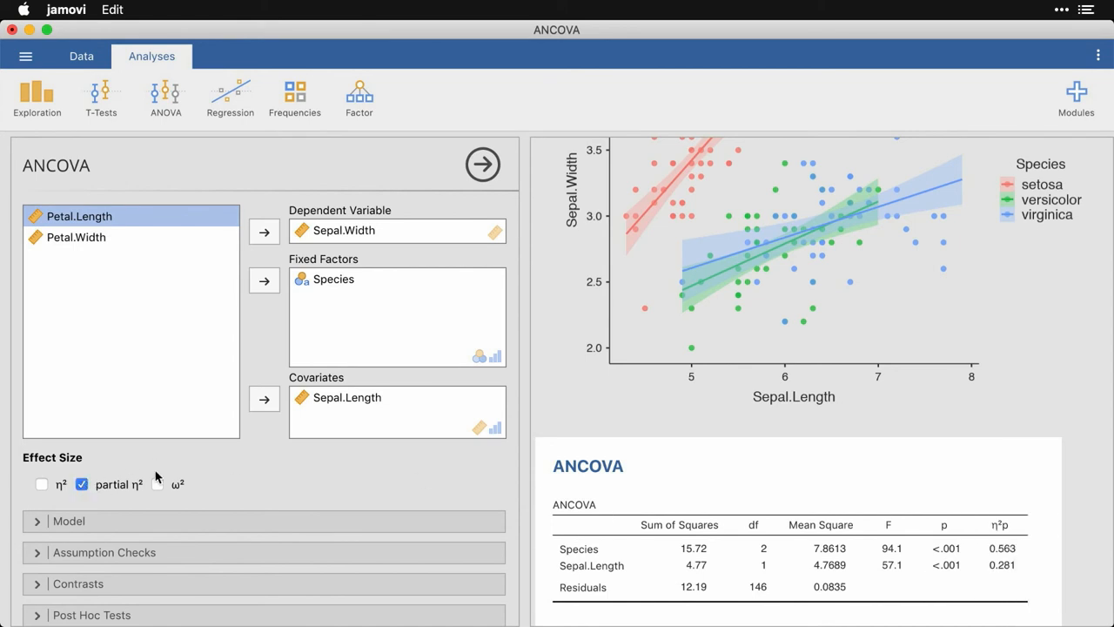
mouse_move(1041, 554)
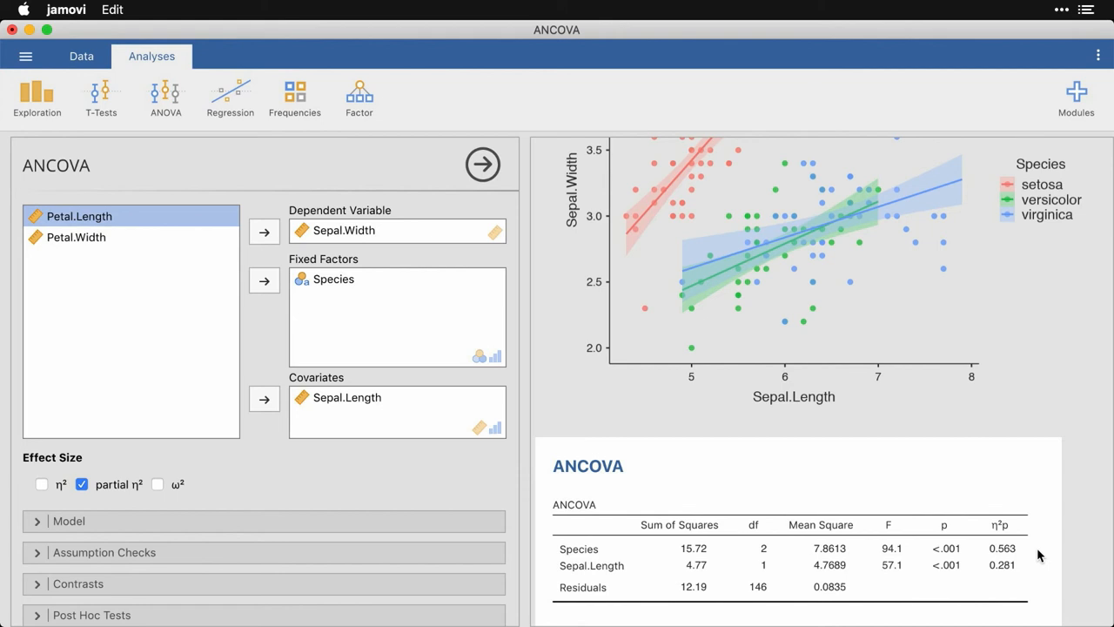
mouse_move(1035, 576)
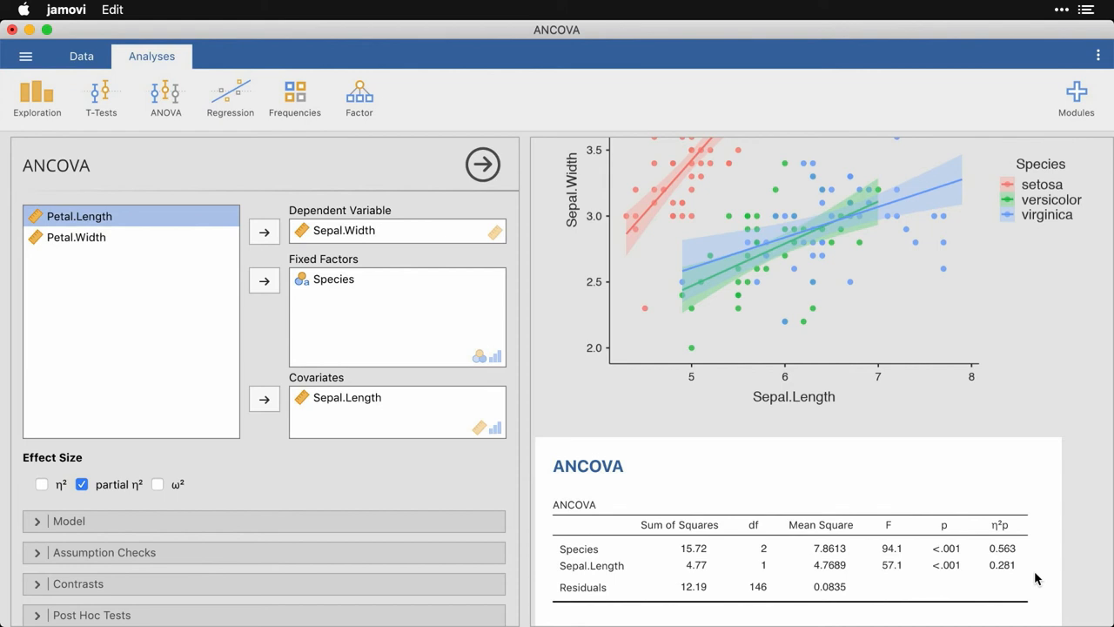
mouse_move(160, 512)
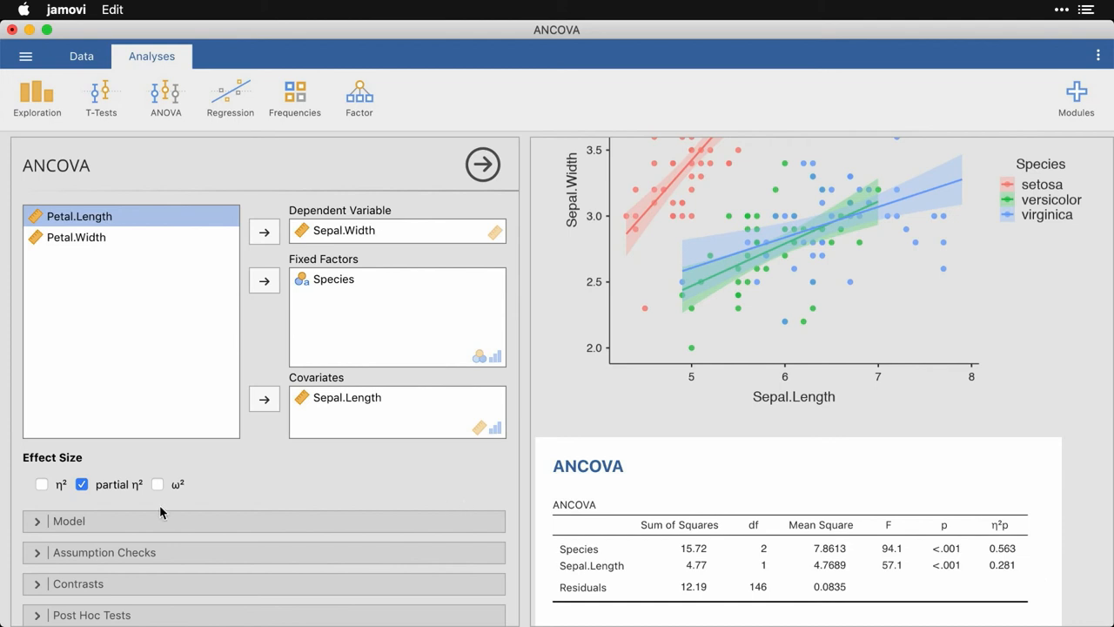
left_click(69, 520)
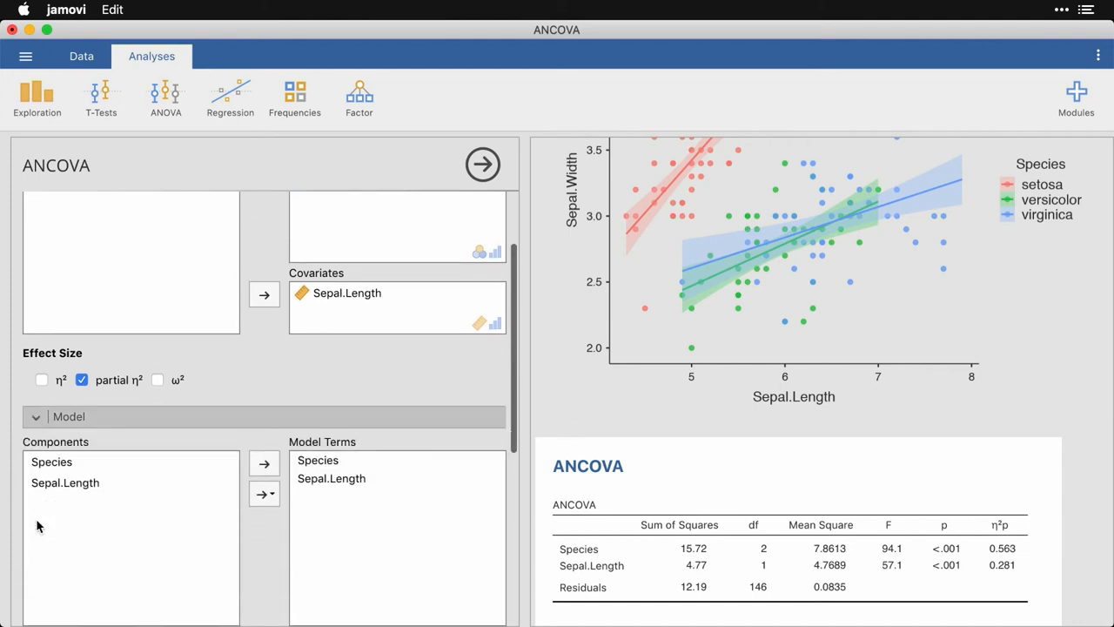
- Add the Species ✻ Sepal.Length interaction term to the model (F 10.20, partial η² 0.124)
scroll("down", 3)
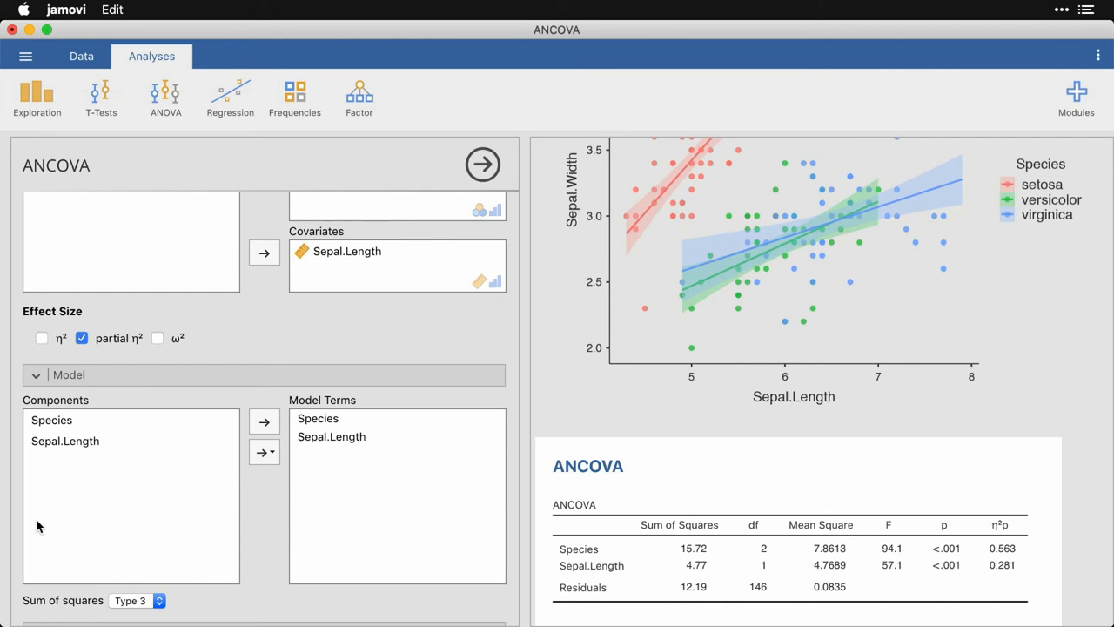
mouse_move(66, 465)
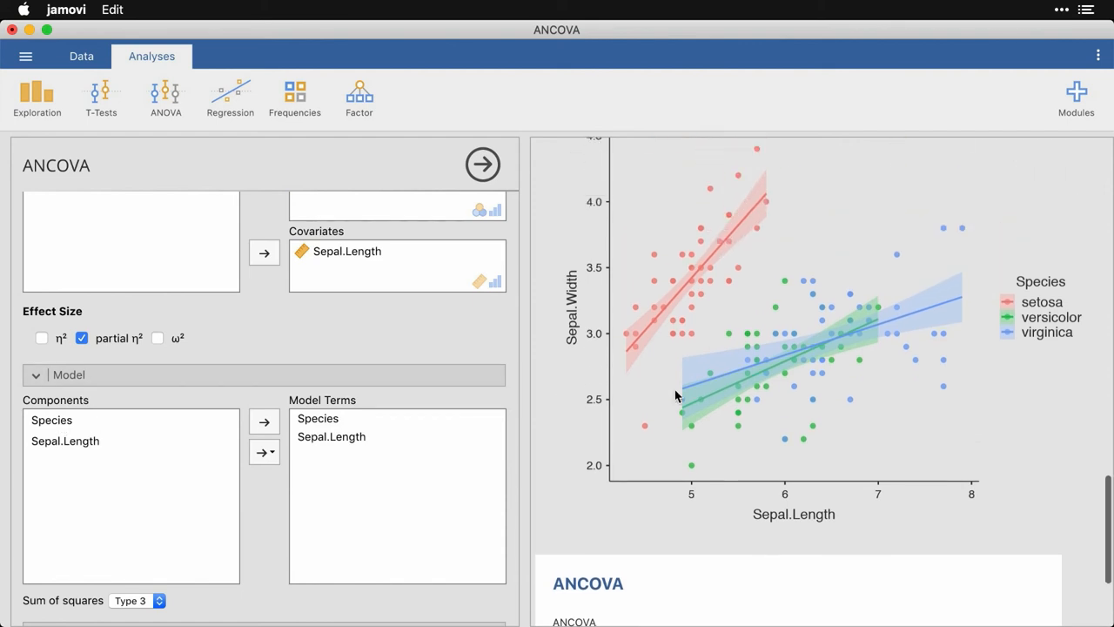
mouse_move(703, 299)
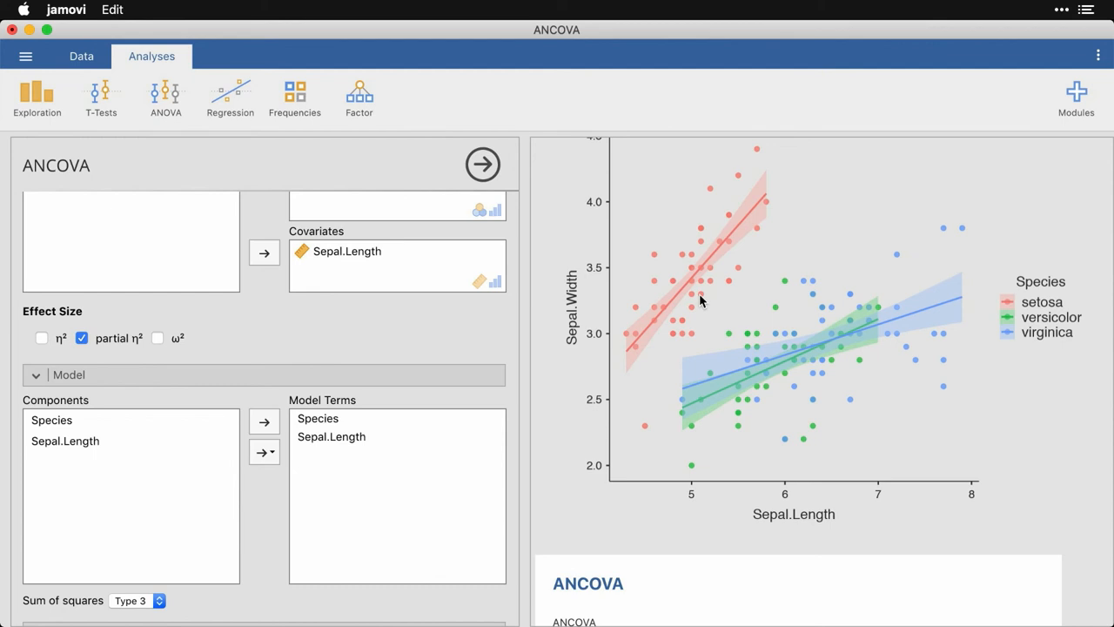
mouse_move(135, 419)
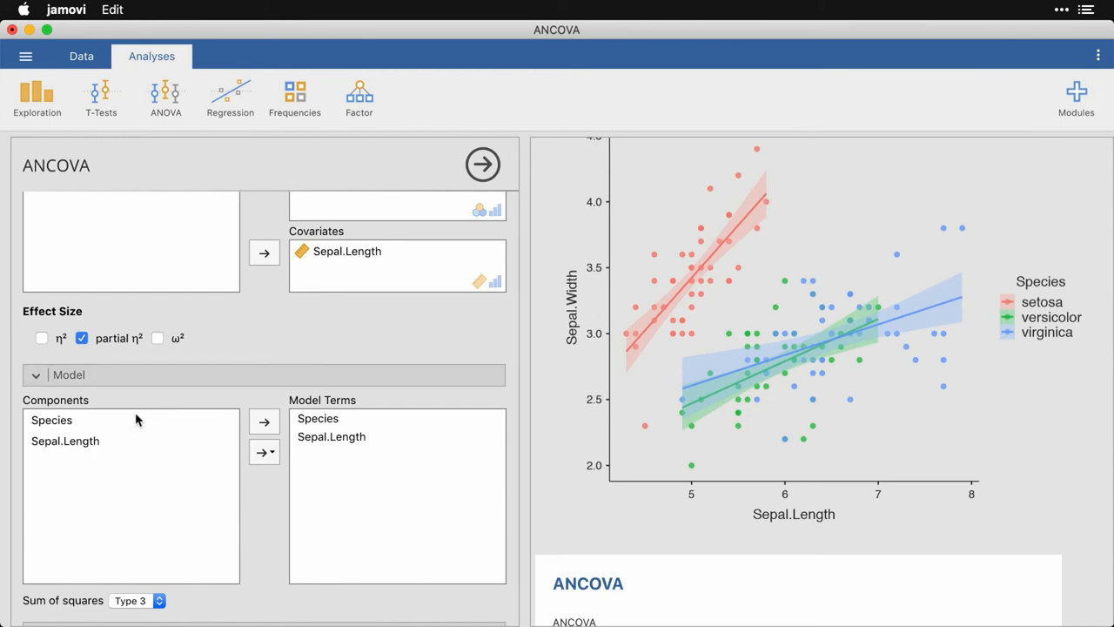
left_click(52, 420)
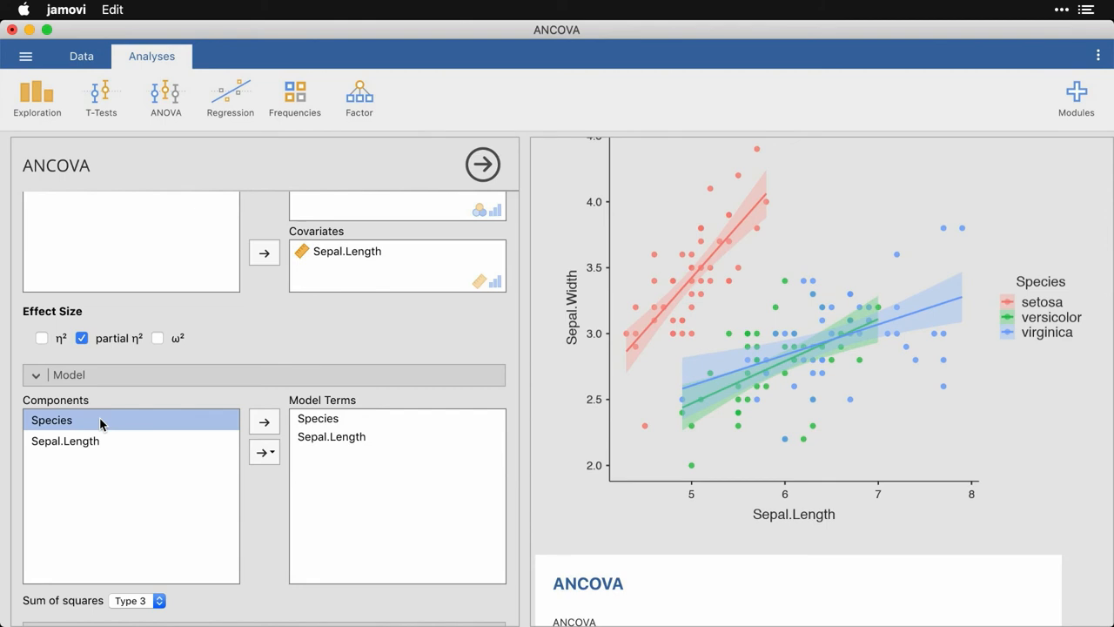
left_click(66, 440)
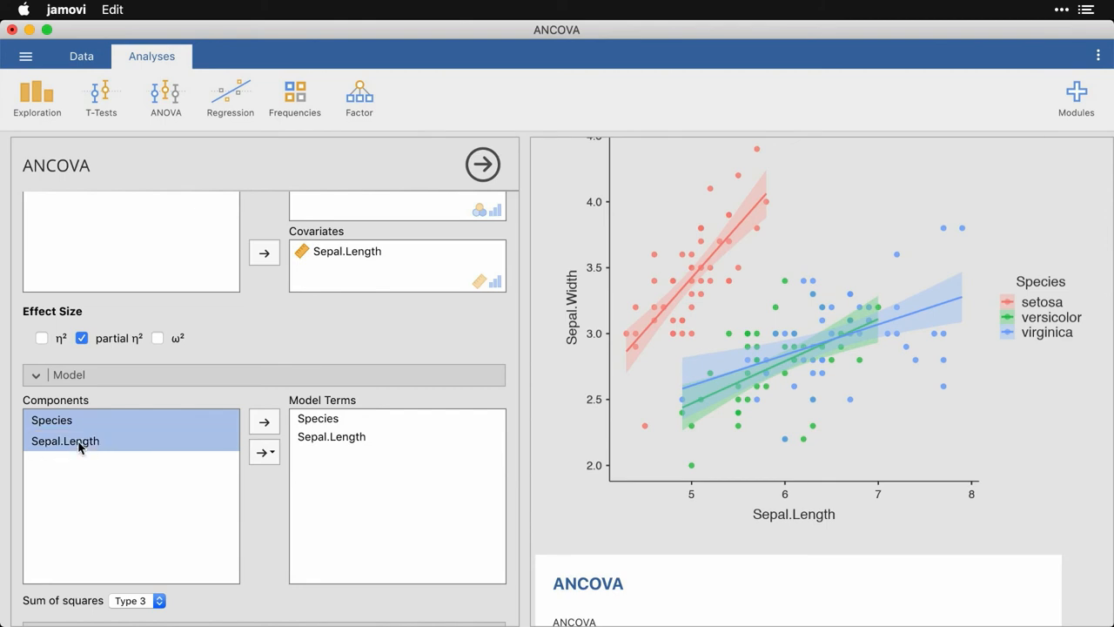
left_click(272, 450)
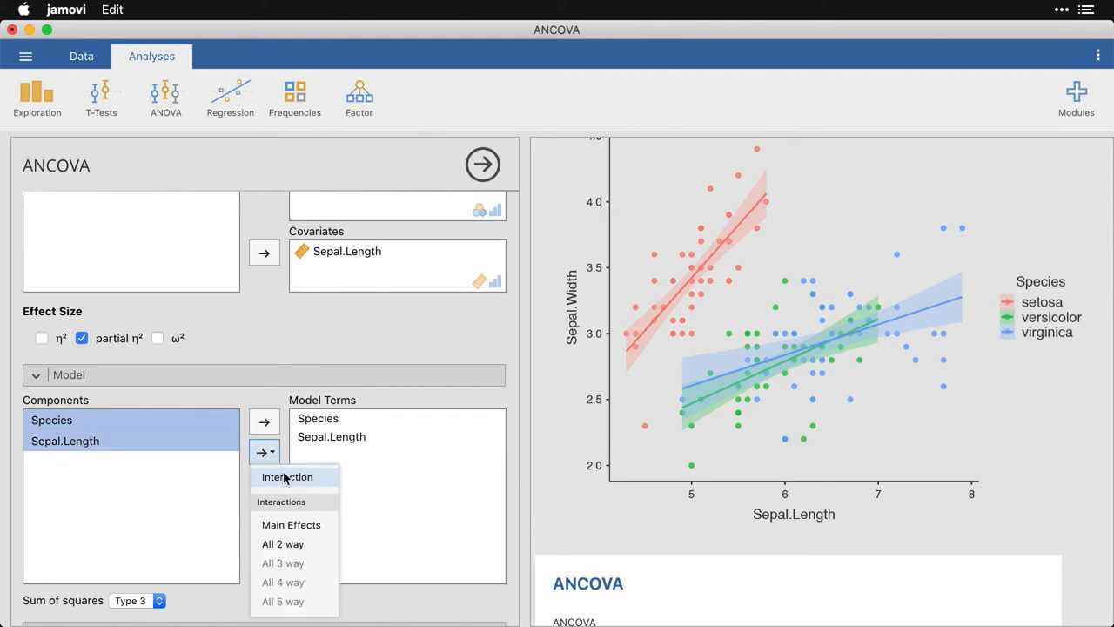
left_click(287, 477)
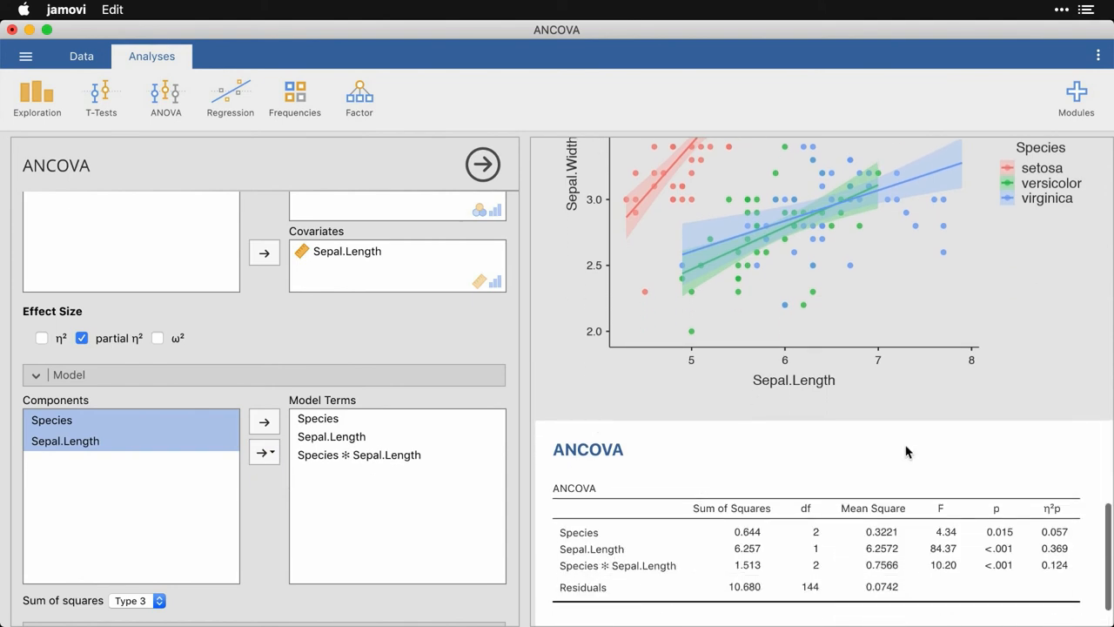
mouse_move(1079, 534)
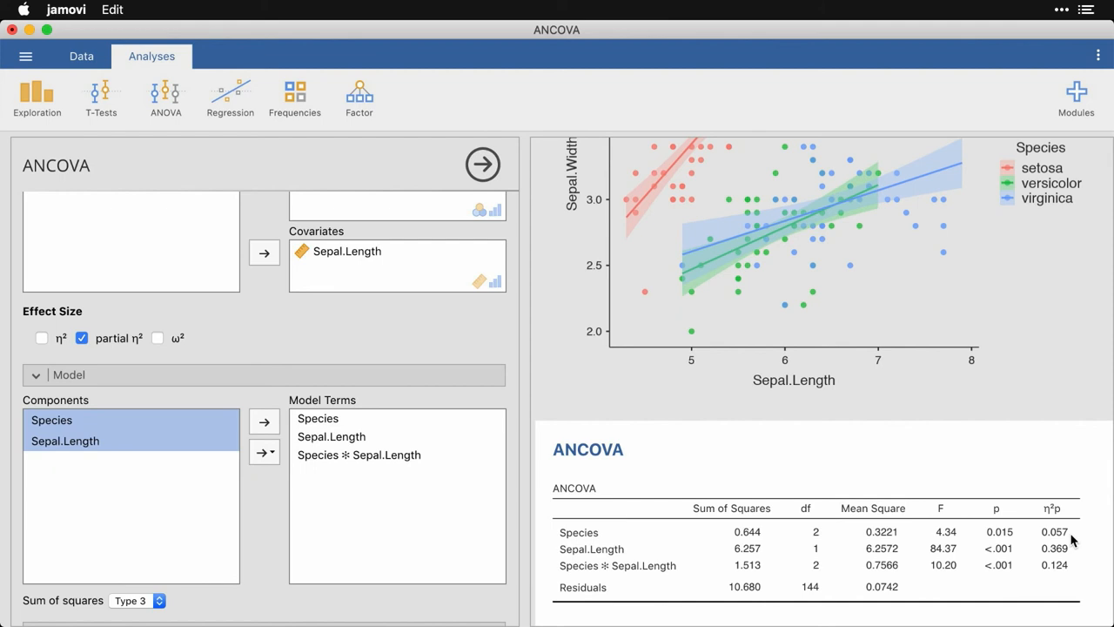
mouse_move(1079, 571)
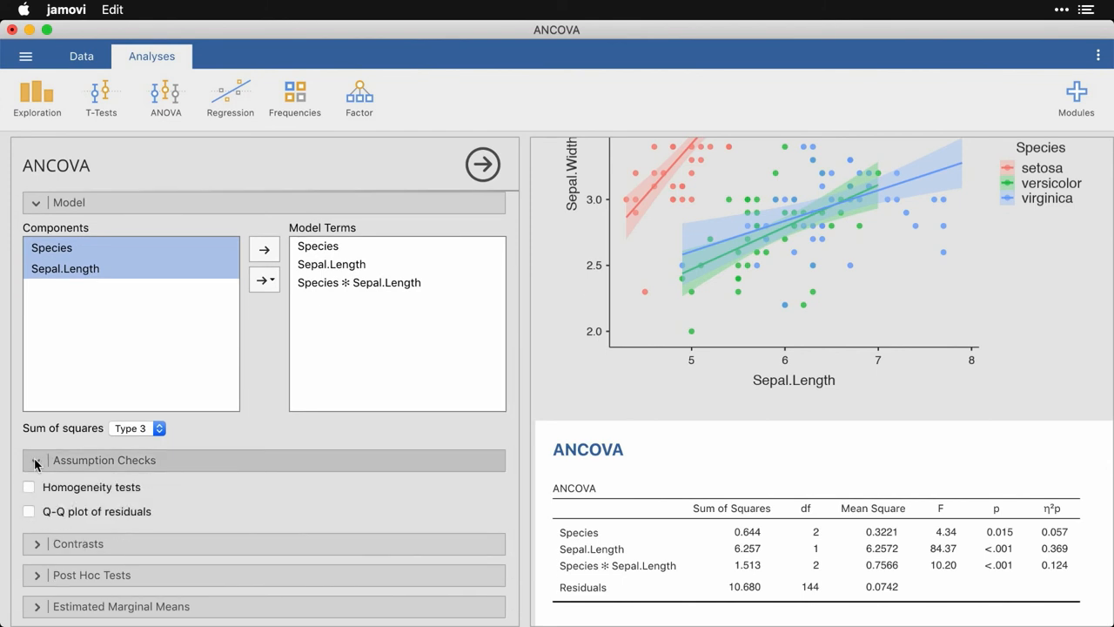
- Add a Q-Q plot of residuals under Assumption Checks and expand Contrasts
left_click(27, 512)
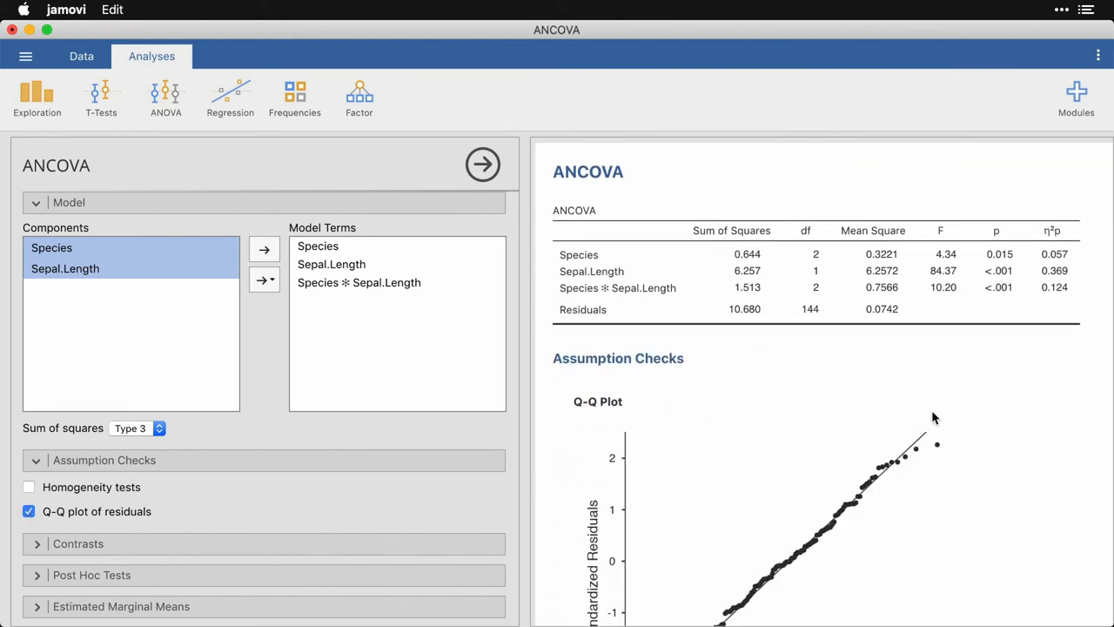
mouse_move(978, 449)
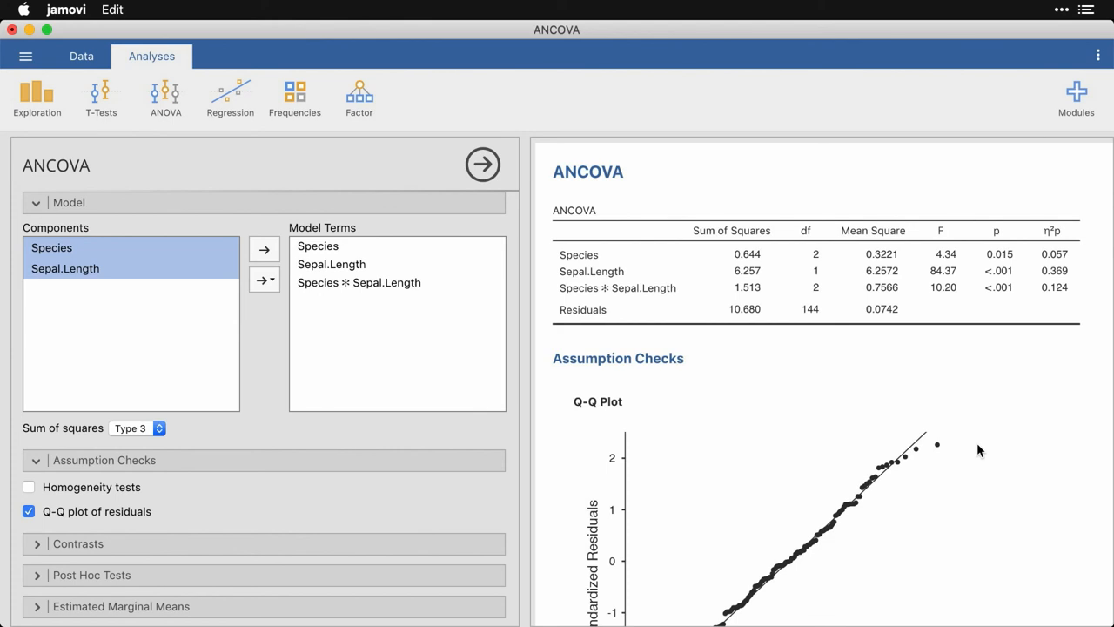
scroll("down", 3)
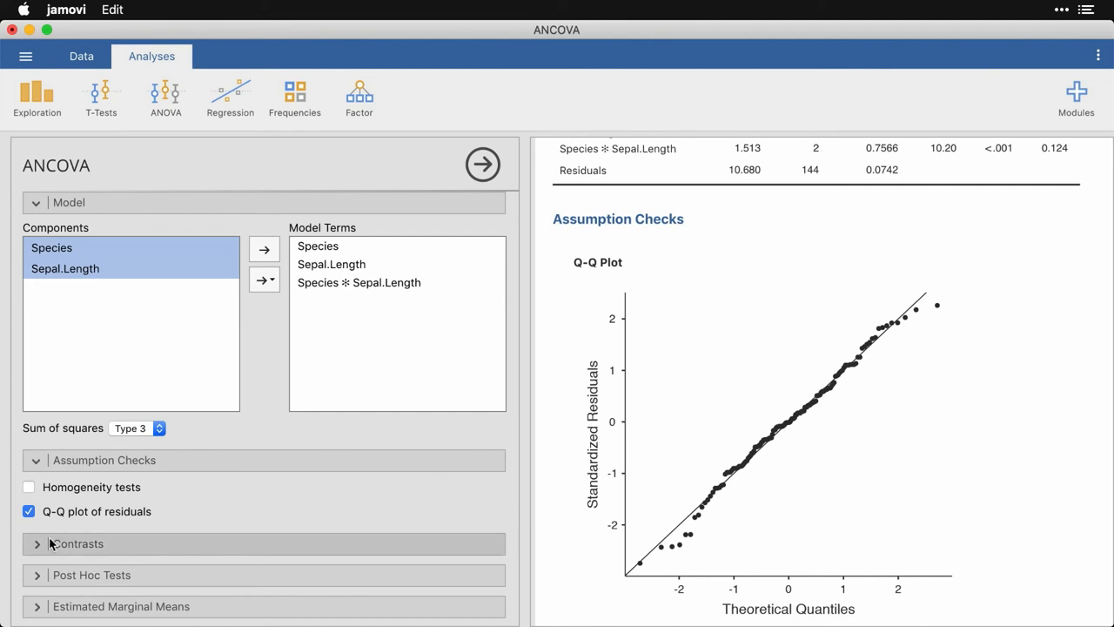
left_click(77, 543)
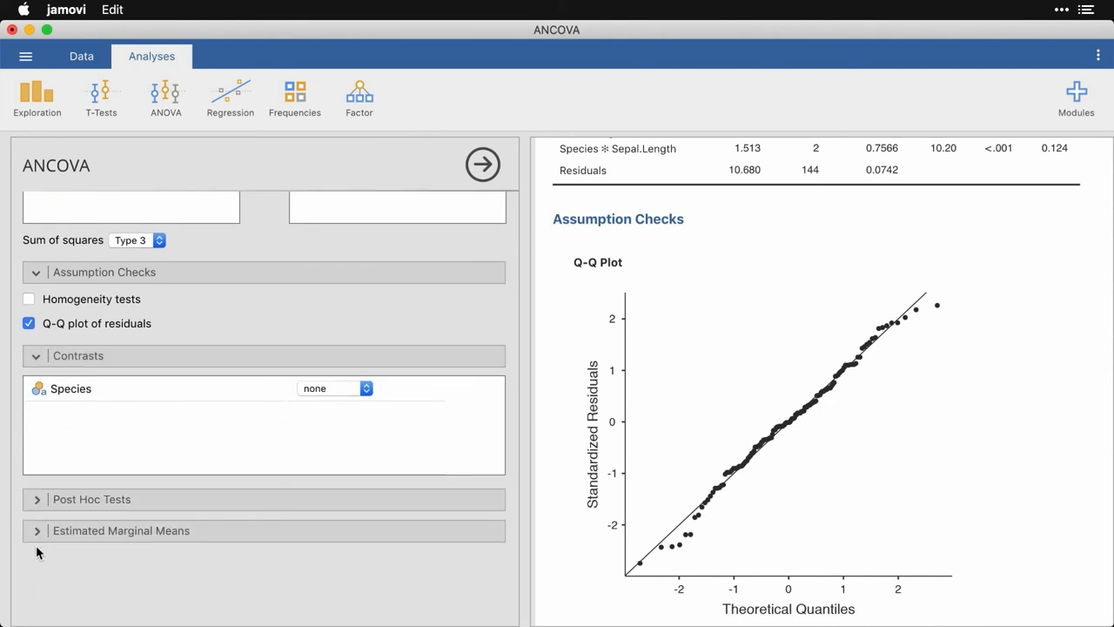
- Leave the Species contrast at none and expand Post Hoc Tests listing Species
left_click(334, 388)
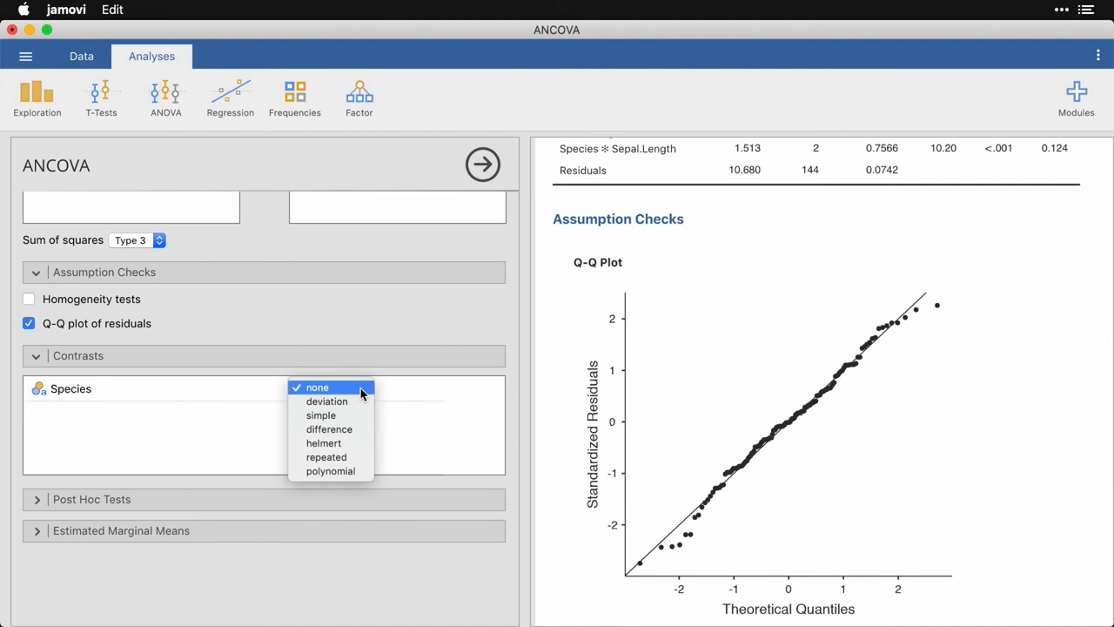
mouse_move(137, 433)
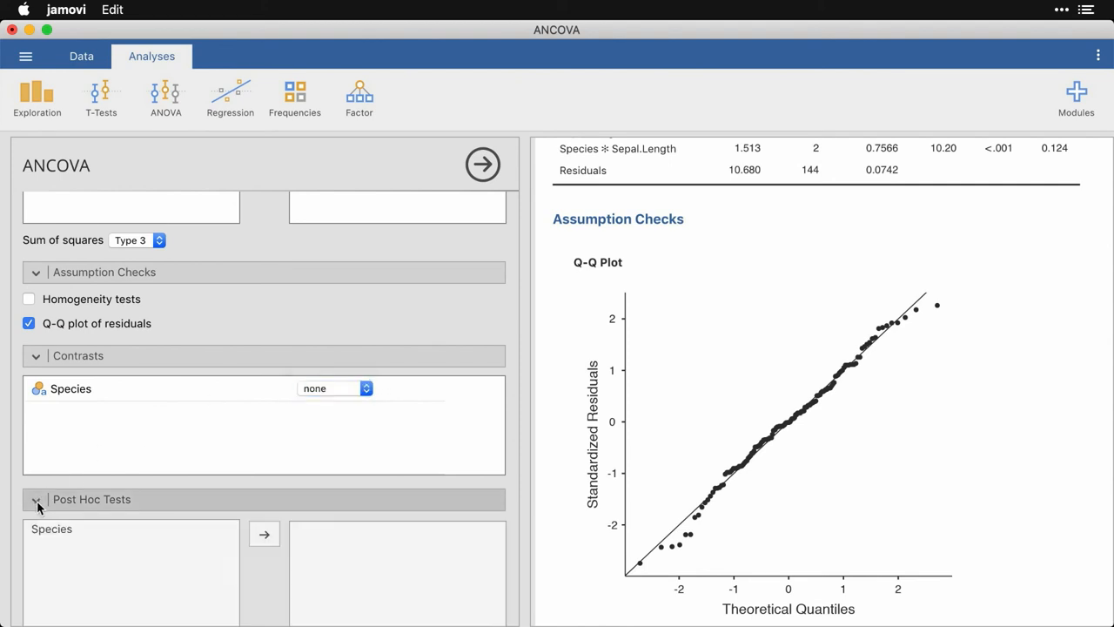
left_click(52, 529)
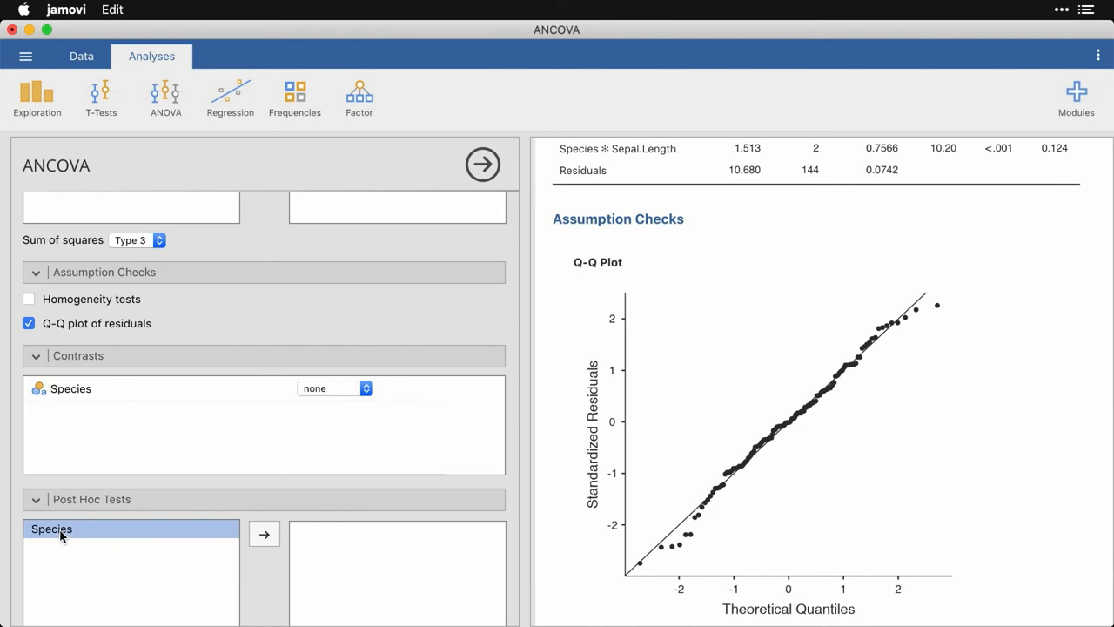
mouse_move(184, 547)
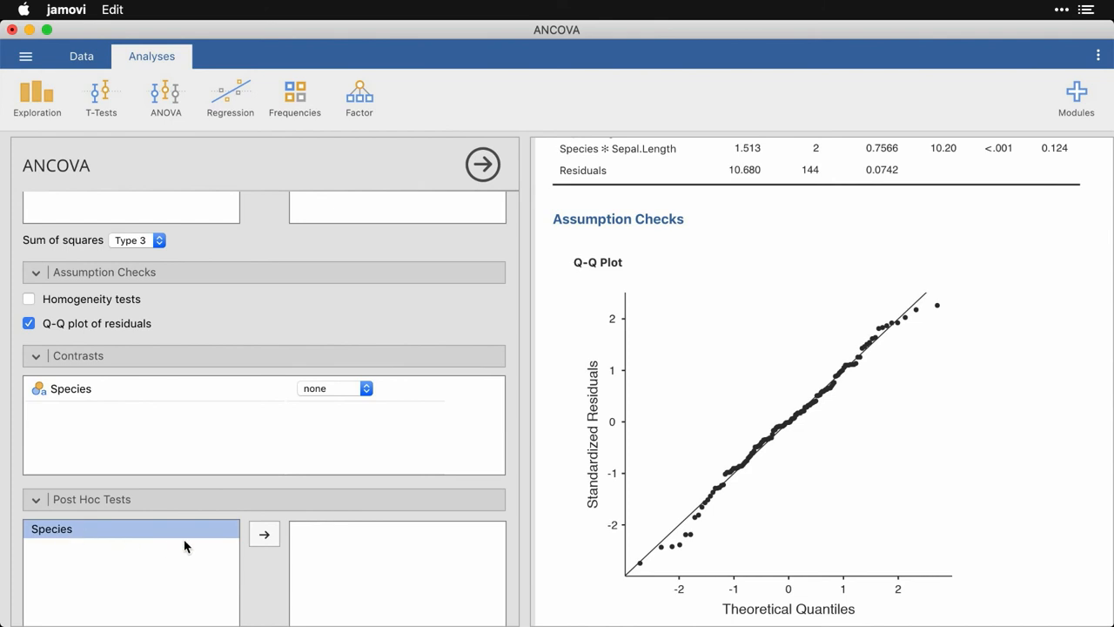
- Run Tukey-corrected post hoc comparisons on Species and expand the Estimated Marginal Means settings
left_click(265, 533)
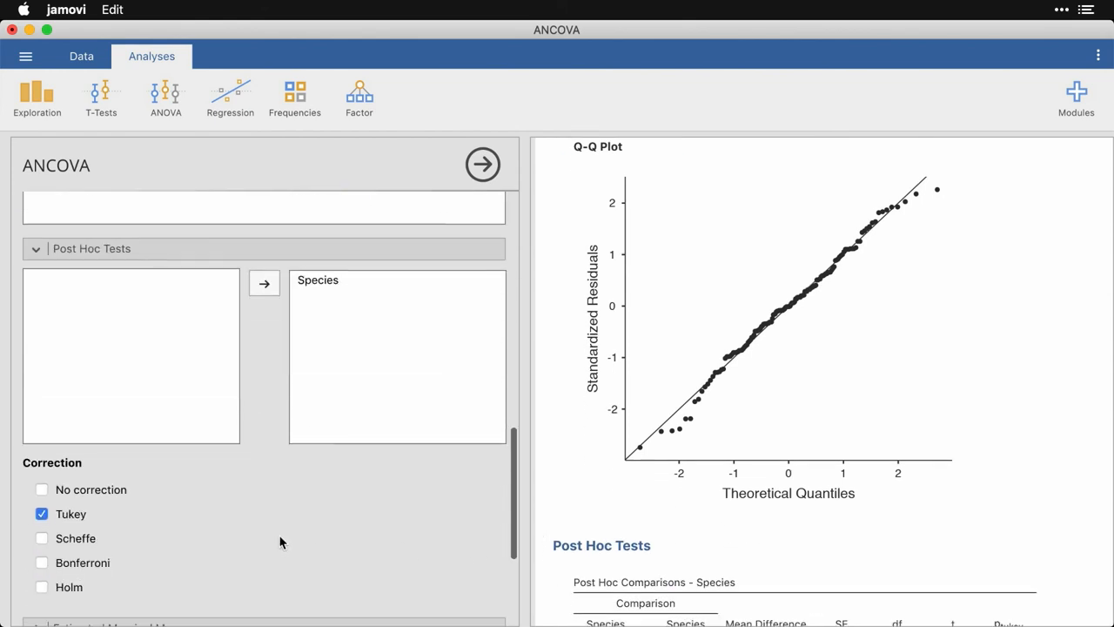
scroll("down", 3)
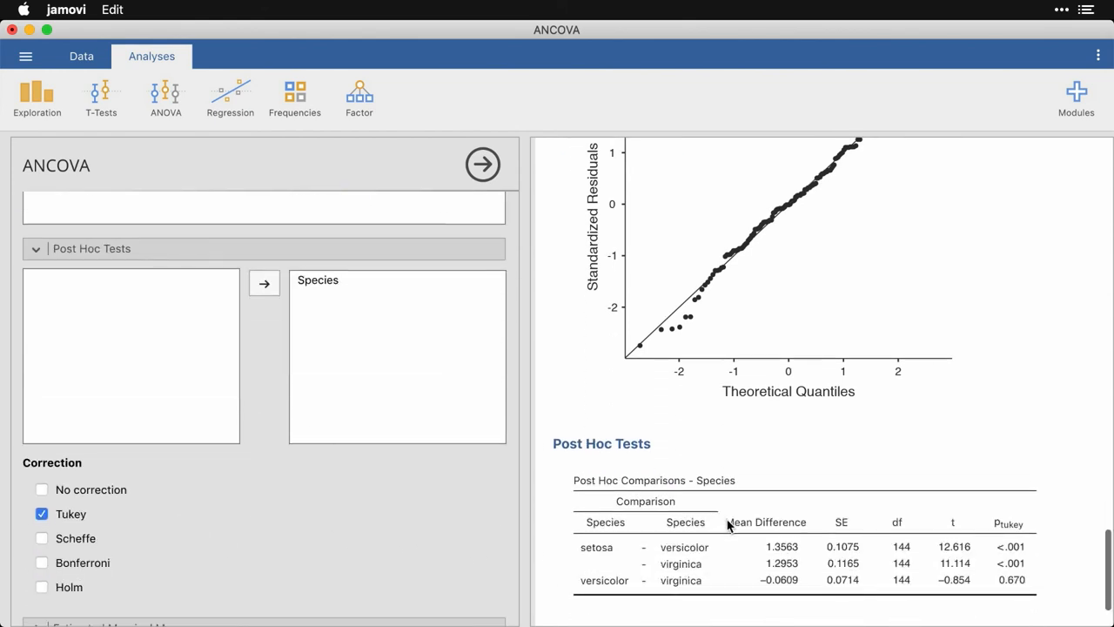
mouse_move(1027, 550)
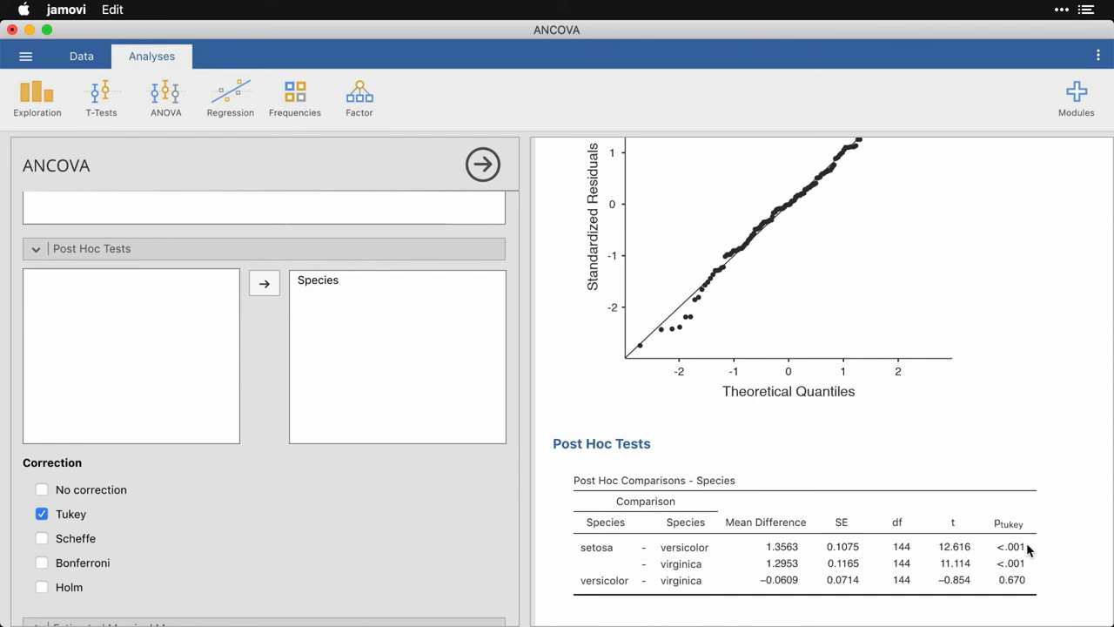
mouse_move(1030, 555)
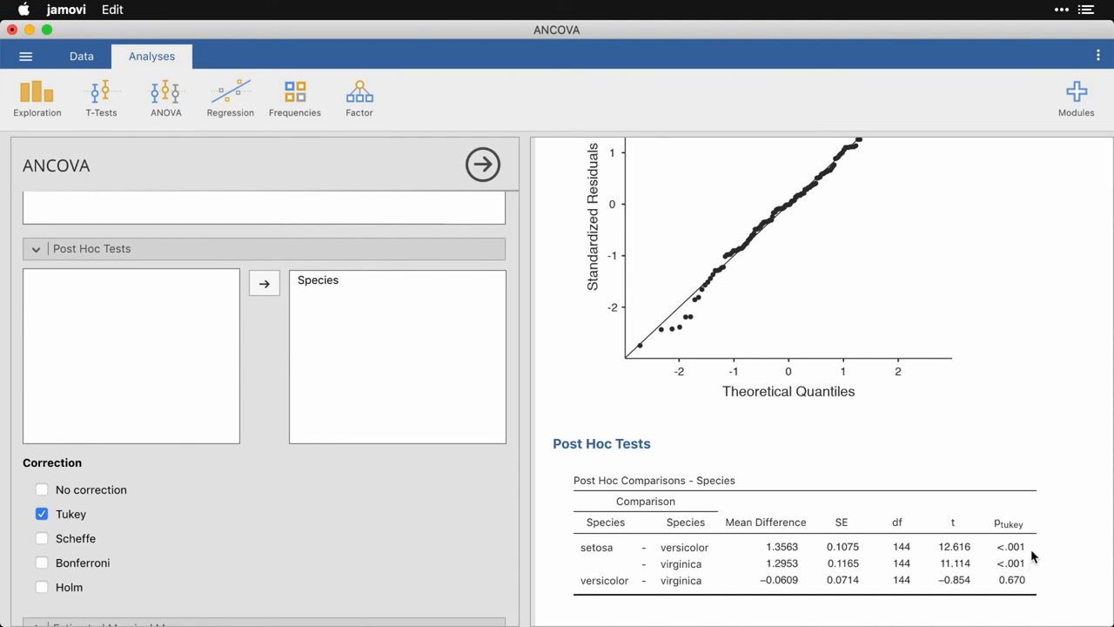
mouse_move(1034, 573)
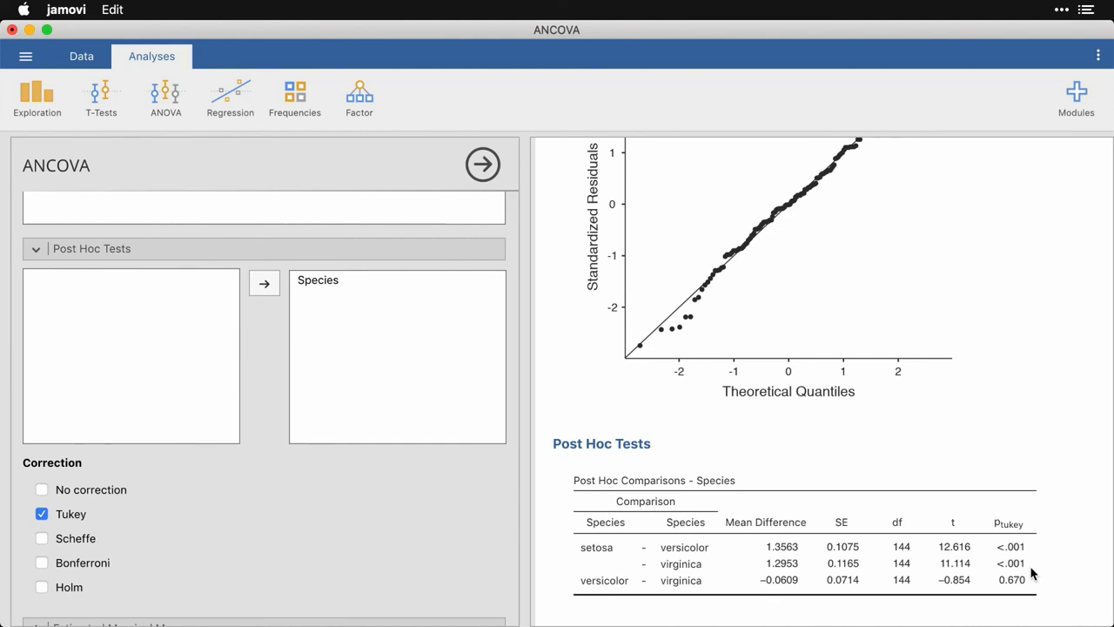
mouse_move(1032, 588)
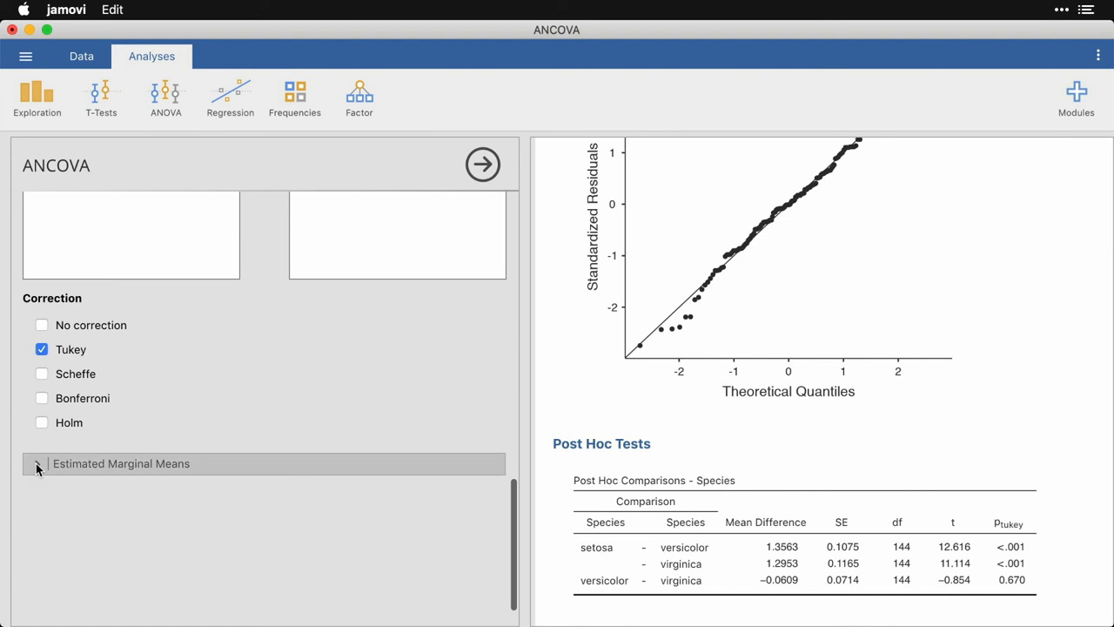
left_click(37, 463)
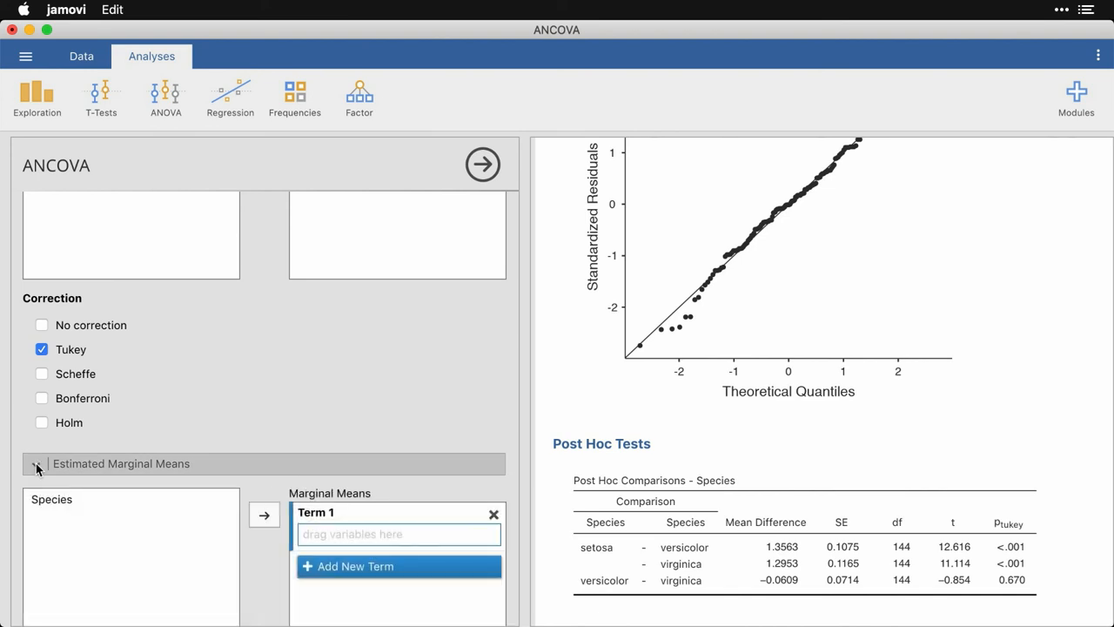